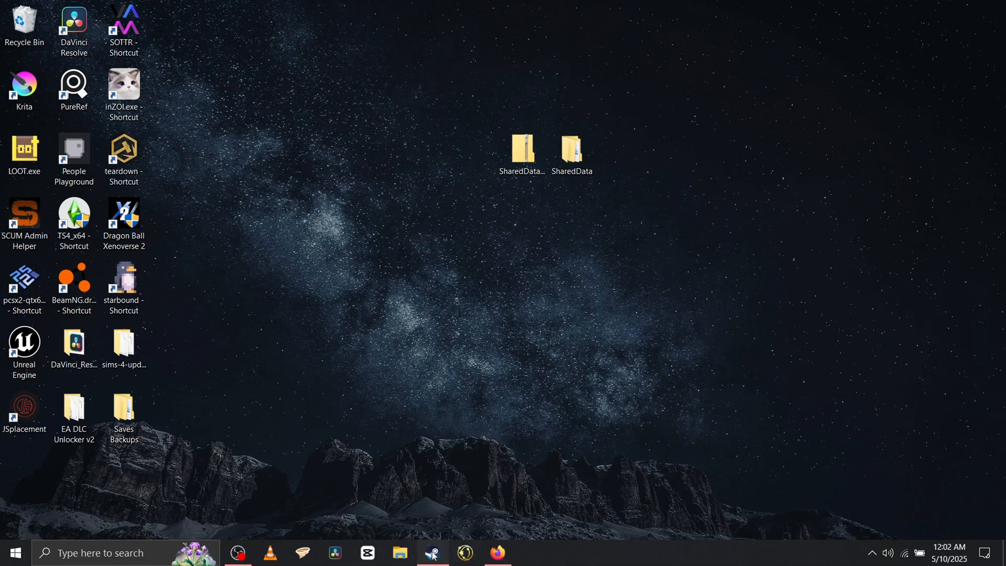
- Search the Empyrion workshop for 'Reforged' and bring up the Reforged Eden 2 Beta scenario page
click(431, 552)
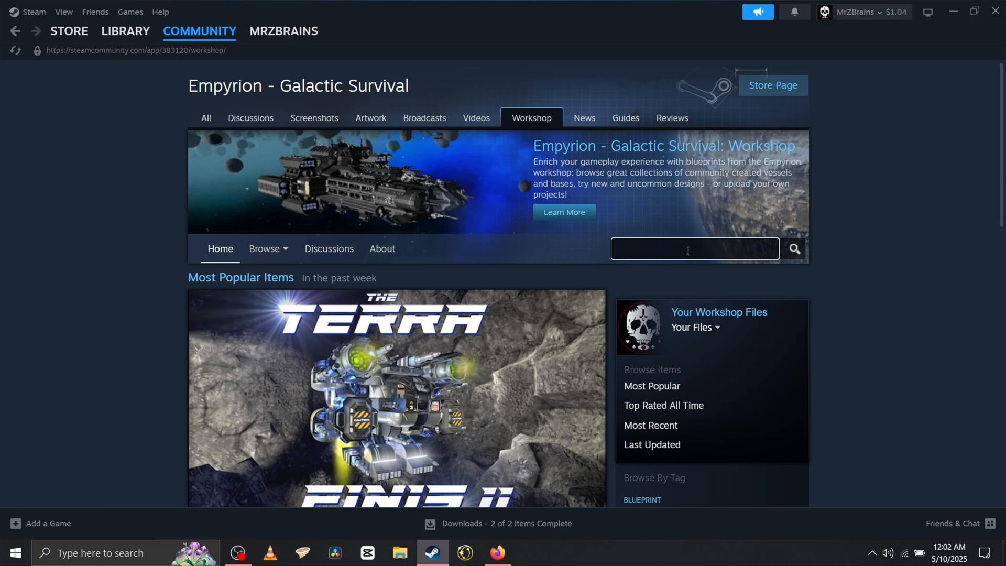
text(Reforged eden)
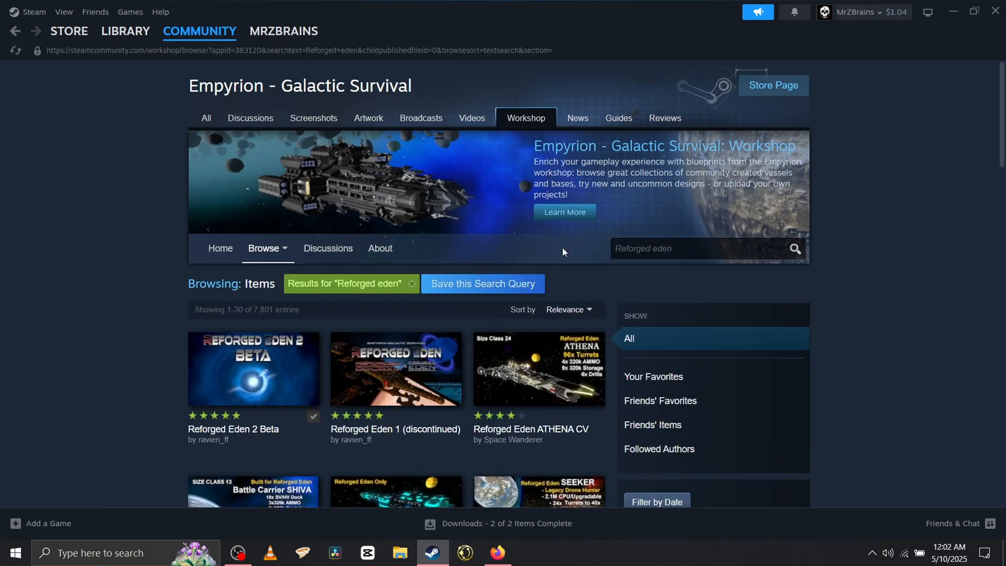
click(253, 368)
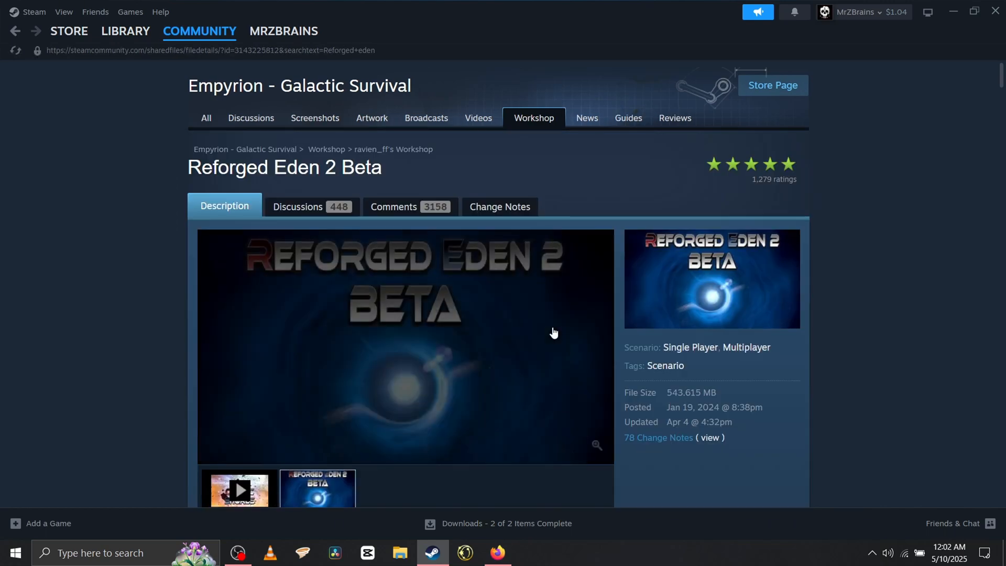
scroll(down, 3)
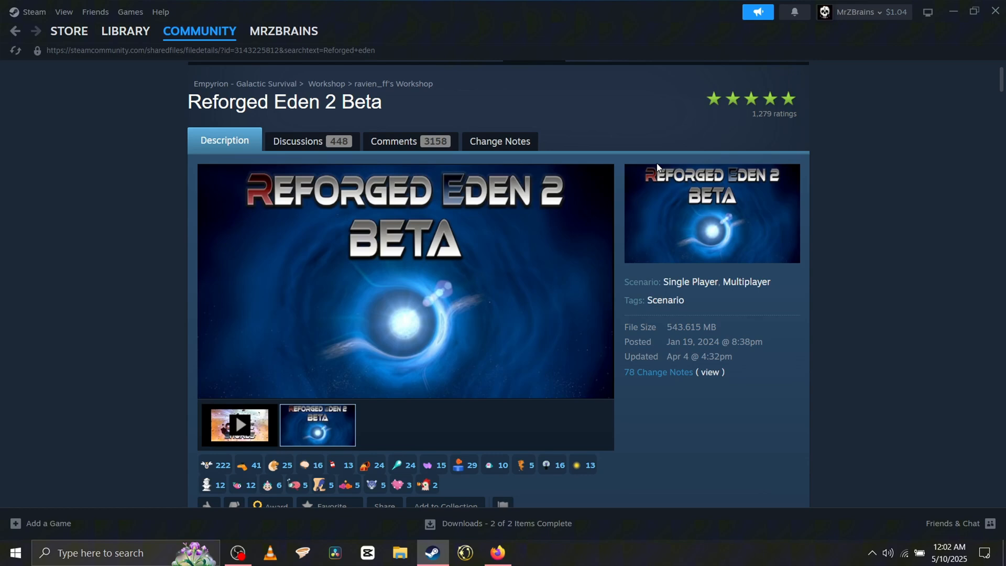
mouse_move(287, 227)
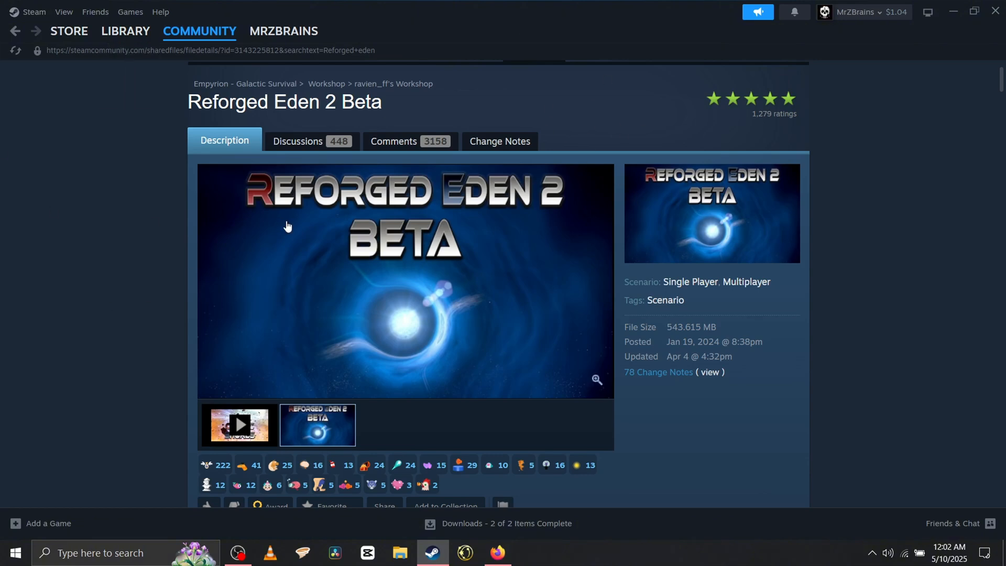
- Reach the subscribe button on Reforged Eden 2 Beta, then return to the Empyrion library page
scroll(down, 3)
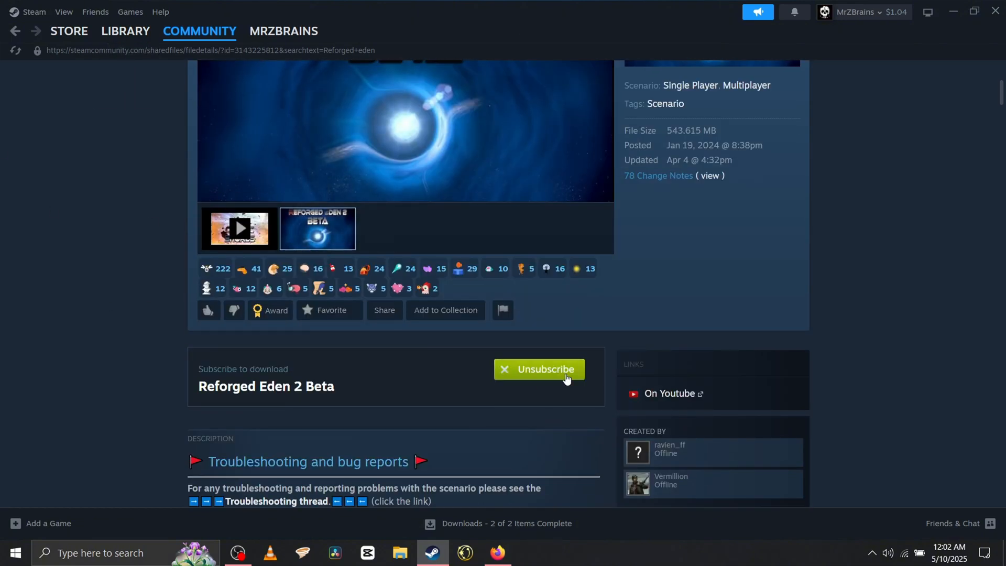
click(536, 369)
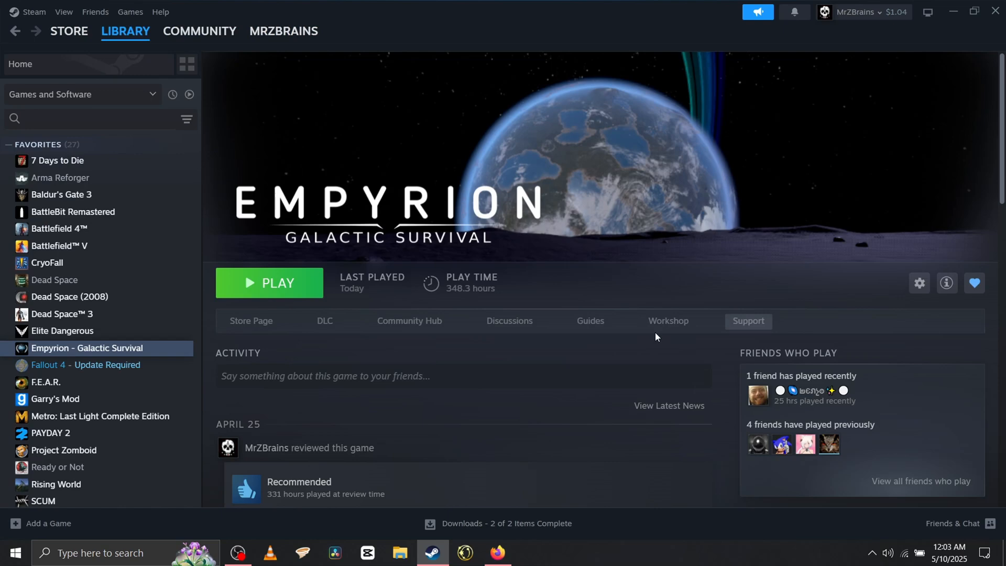
click(919, 283)
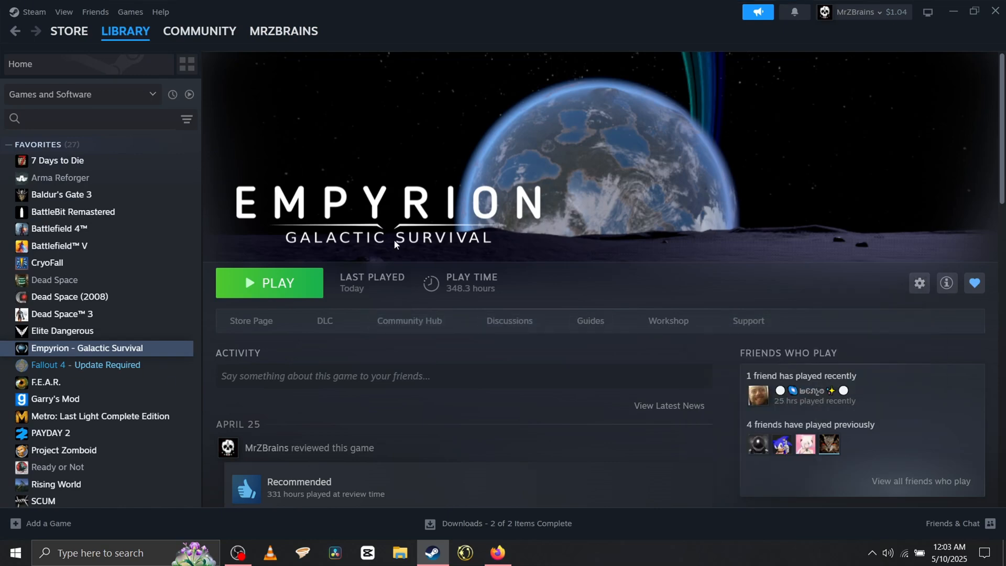
click(399, 556)
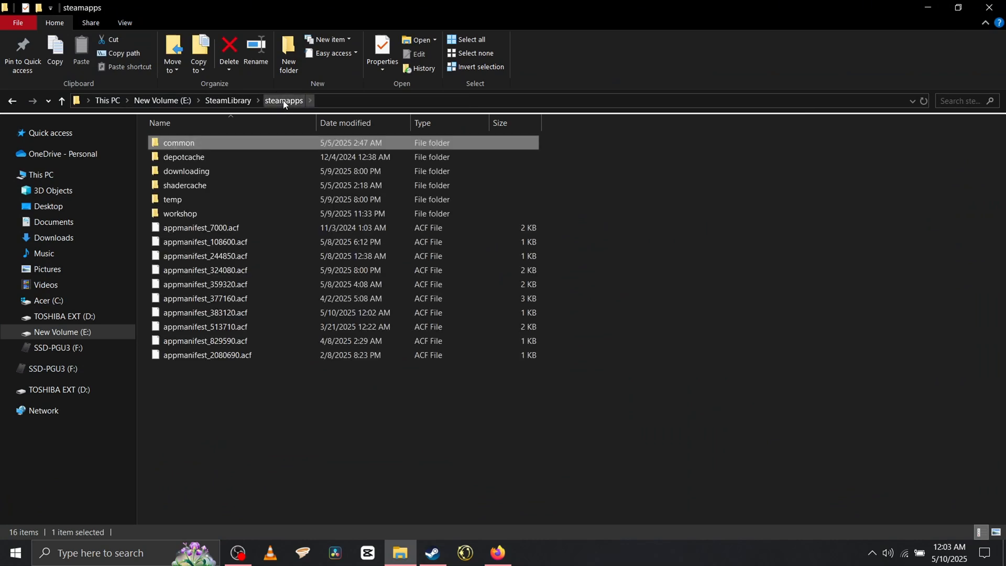
double_click(178, 143)
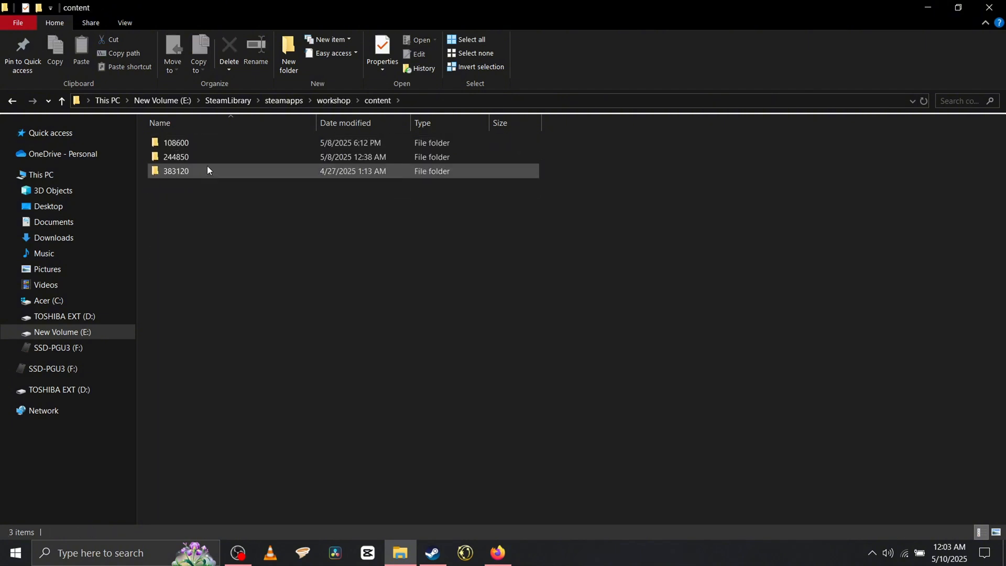
mouse_move(205, 170)
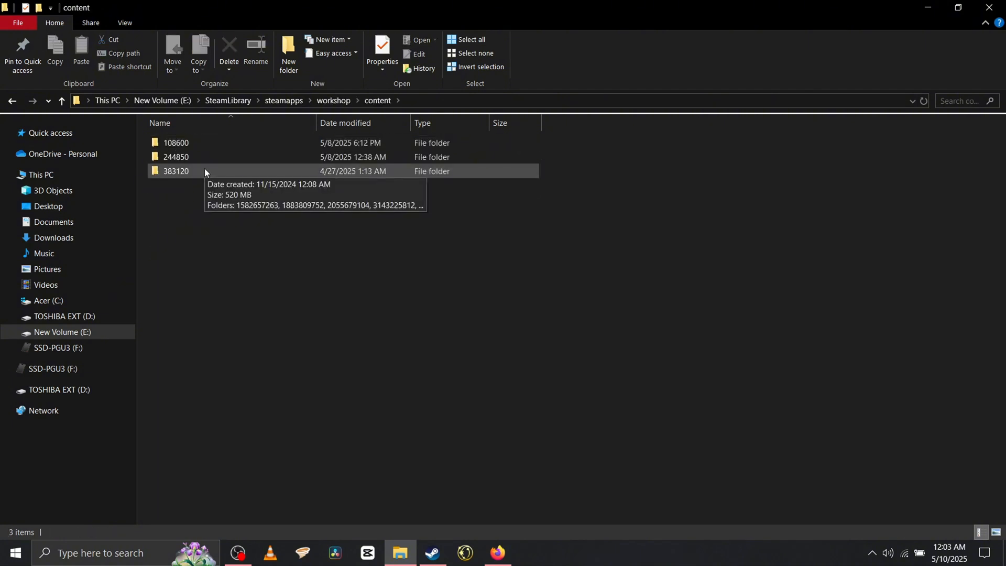
double_click(176, 170)
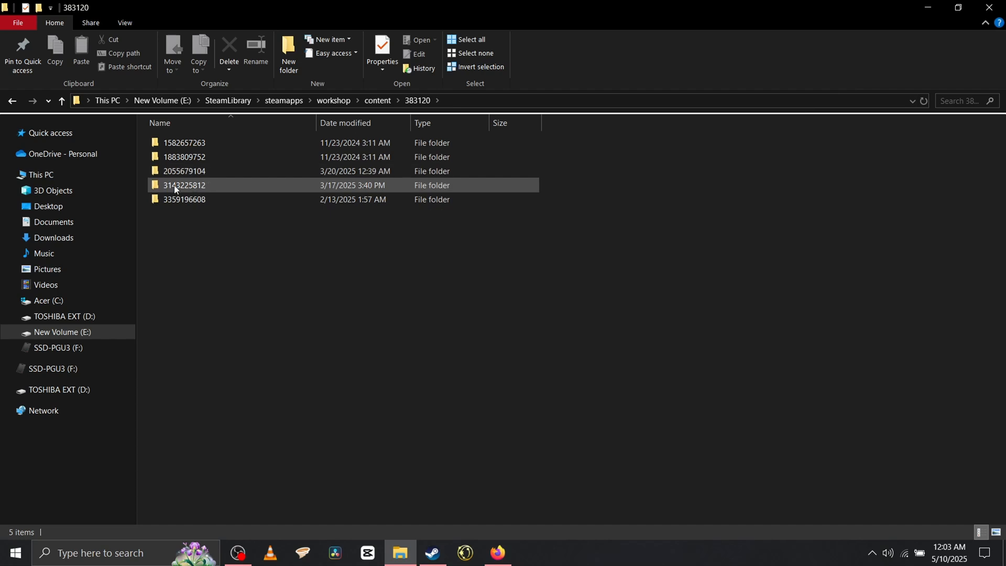
mouse_move(184, 186)
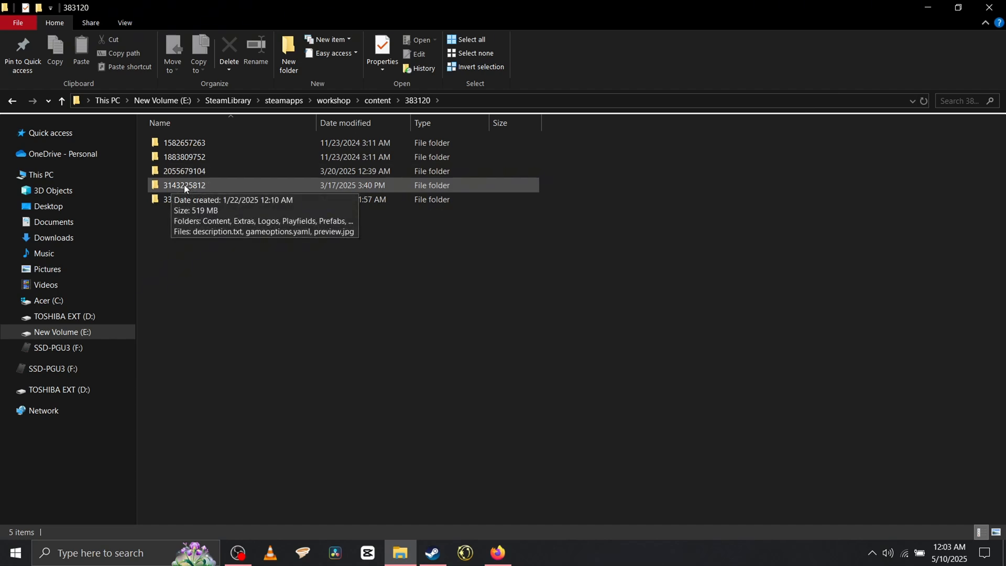
double_click(184, 185)
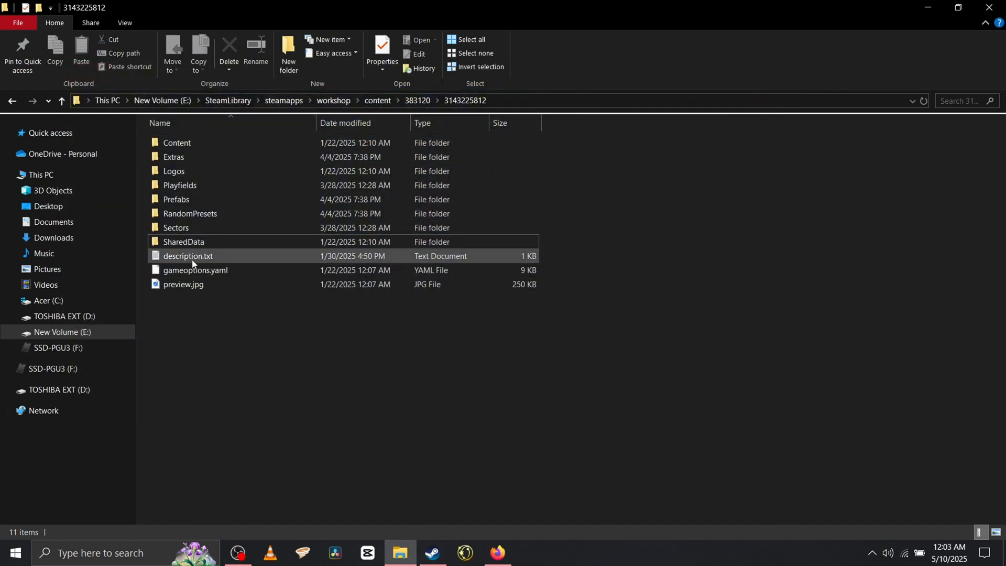
right_click(184, 242)
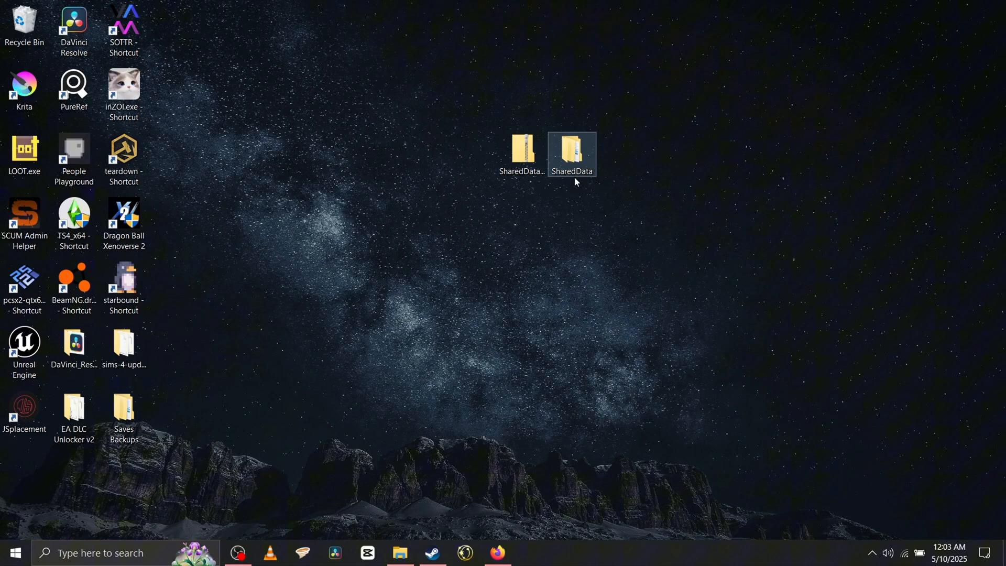
- Compress the desktop SharedData folder into SharedData.zip and switch to the Dropbox browser
drag(571, 154, 671, 154)
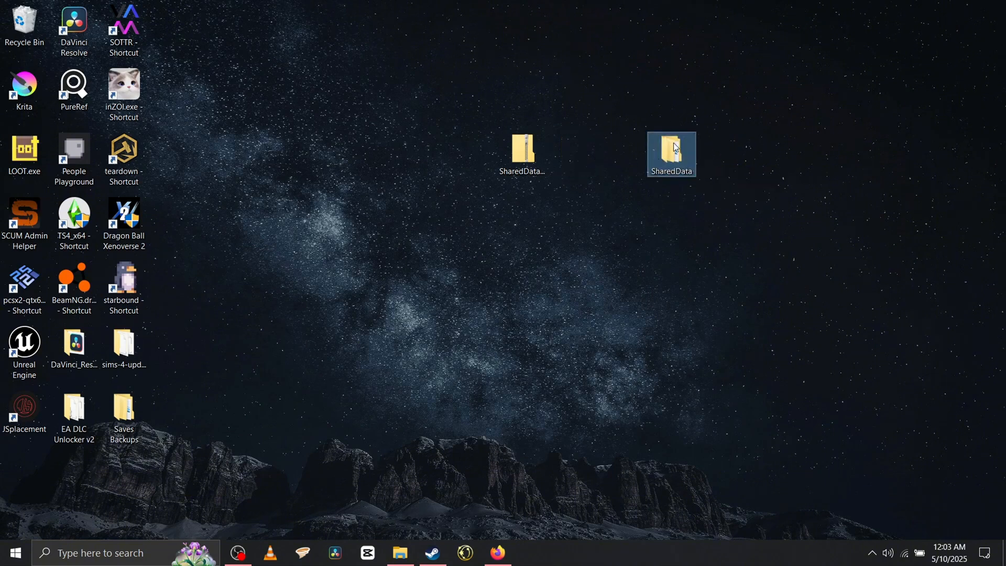
right_click(670, 154)
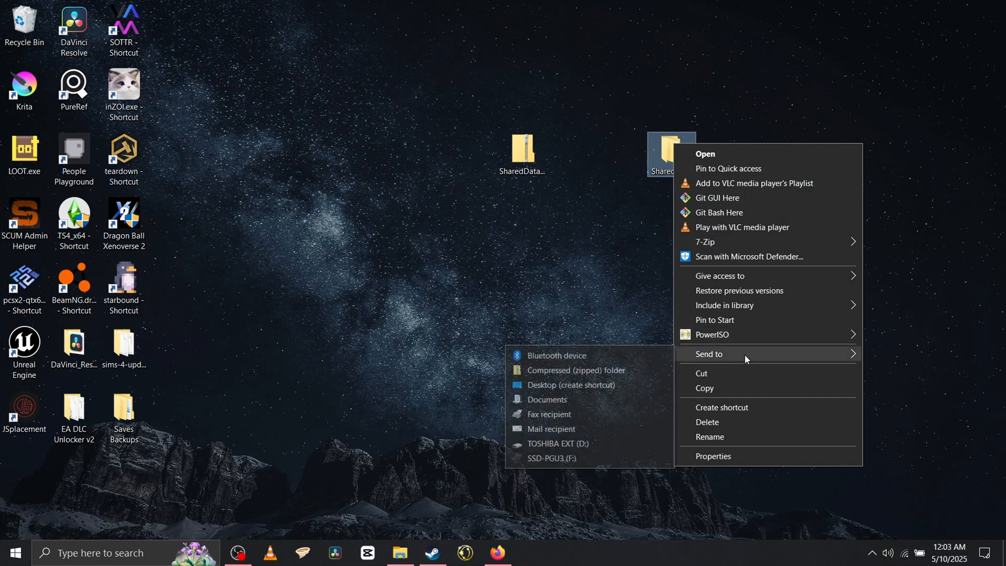
mouse_move(575, 370)
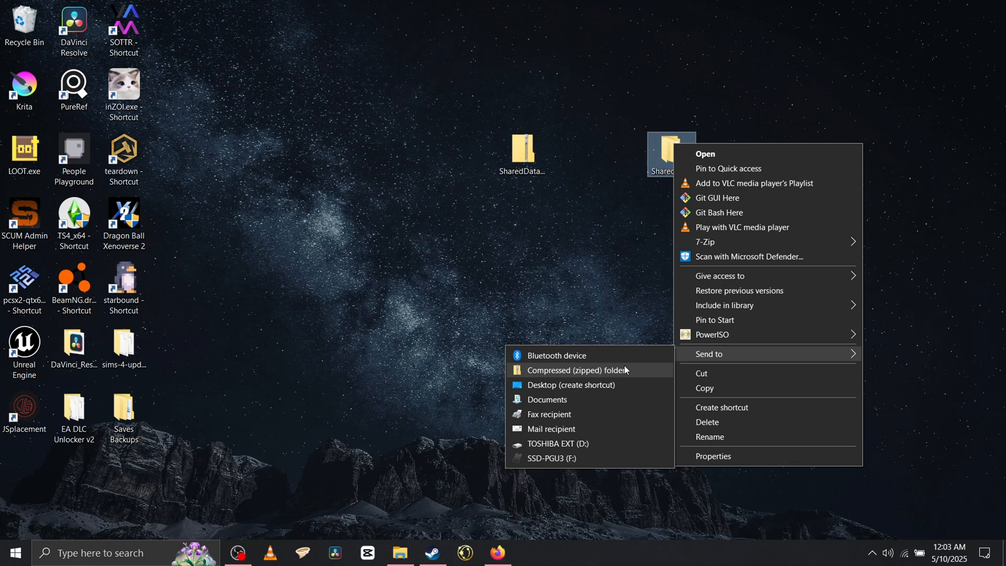
click(576, 370)
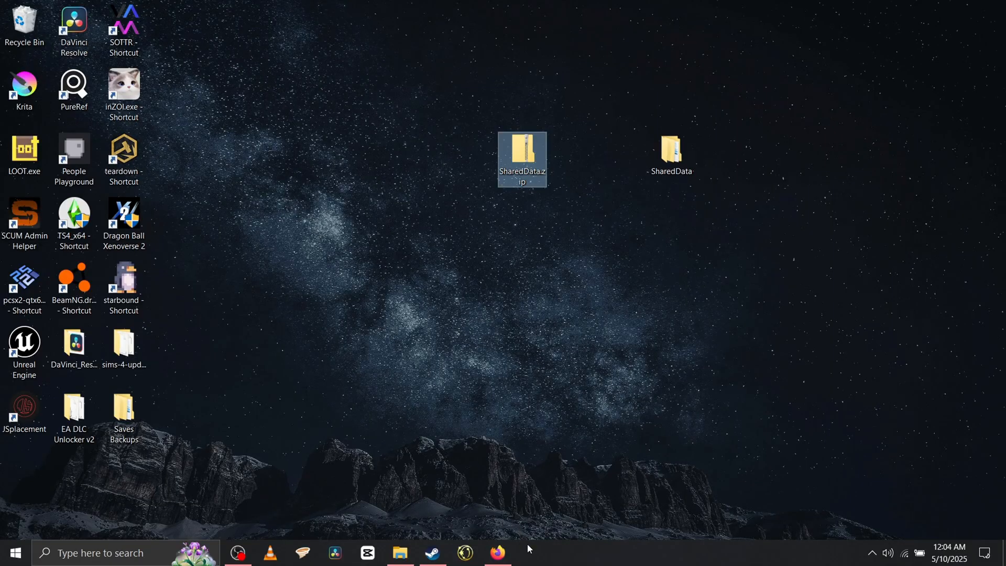
click(496, 552)
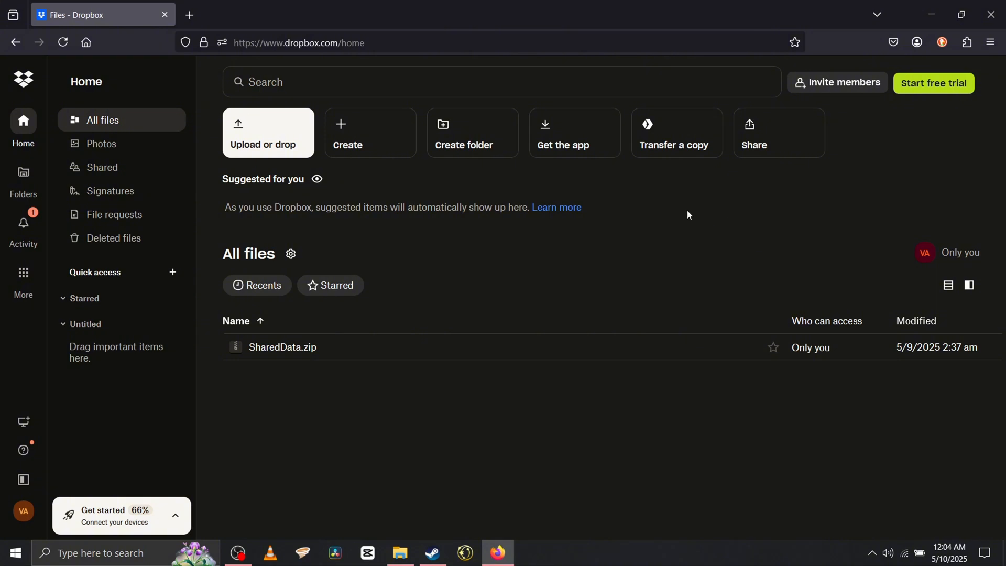
mouse_move(533, 268)
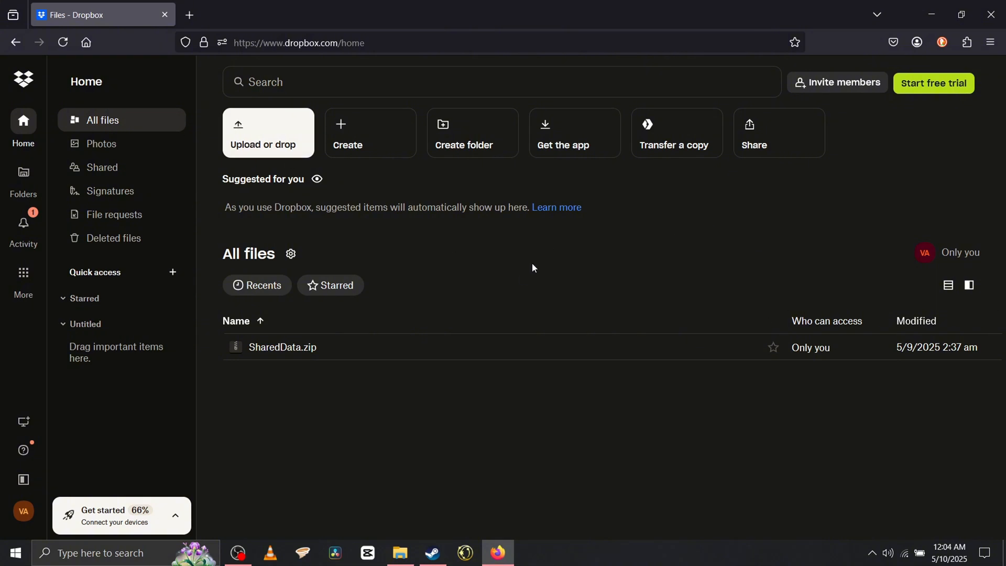
mouse_move(385, 263)
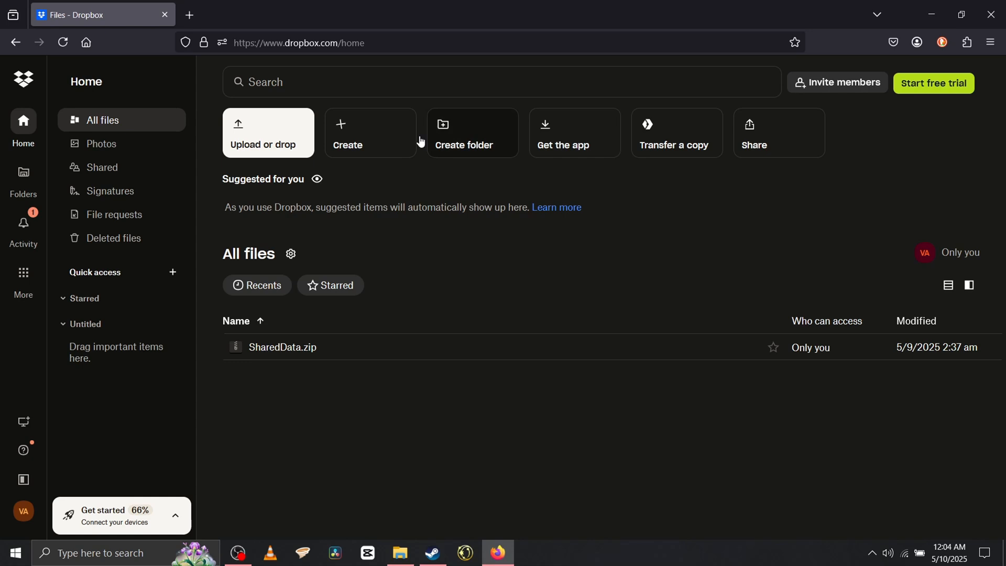
mouse_move(282, 133)
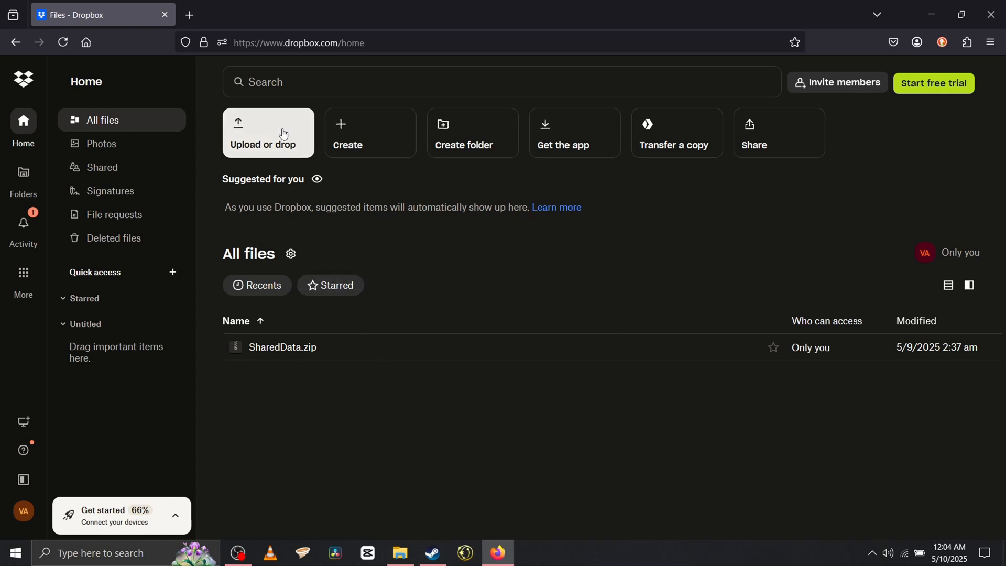
- Start a single-file upload in Dropbox, then cancel the file picker without uploading
click(267, 133)
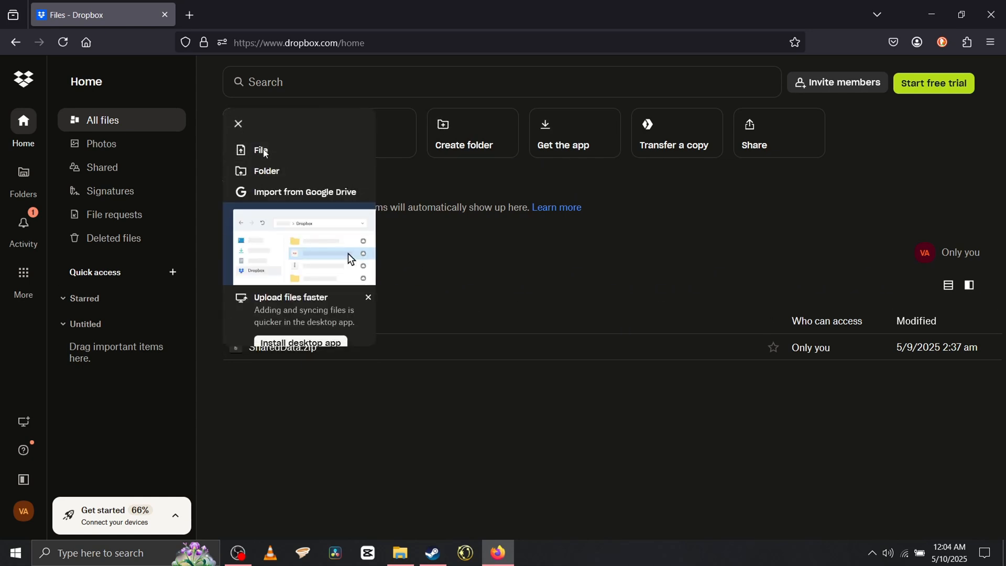
click(261, 150)
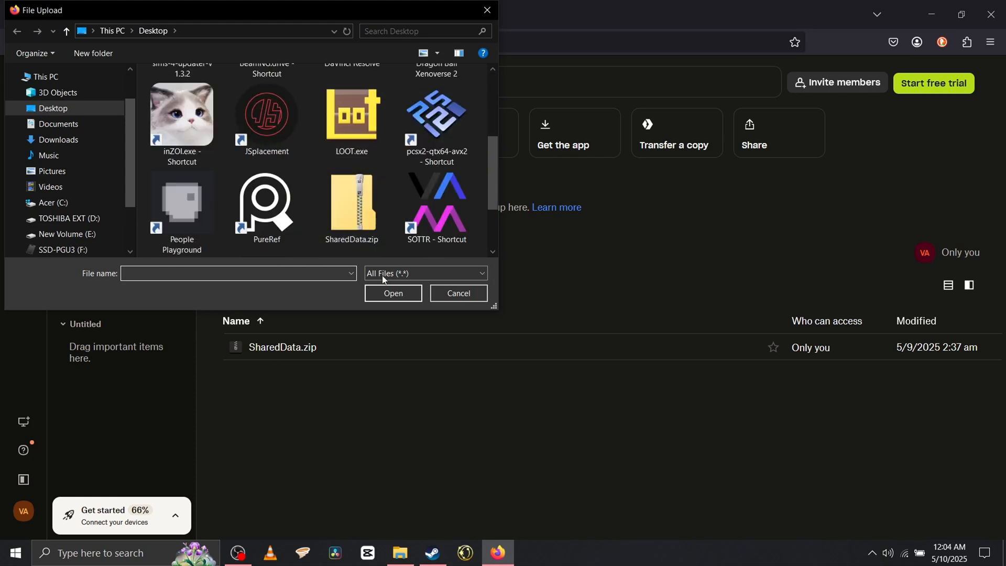
click(457, 294)
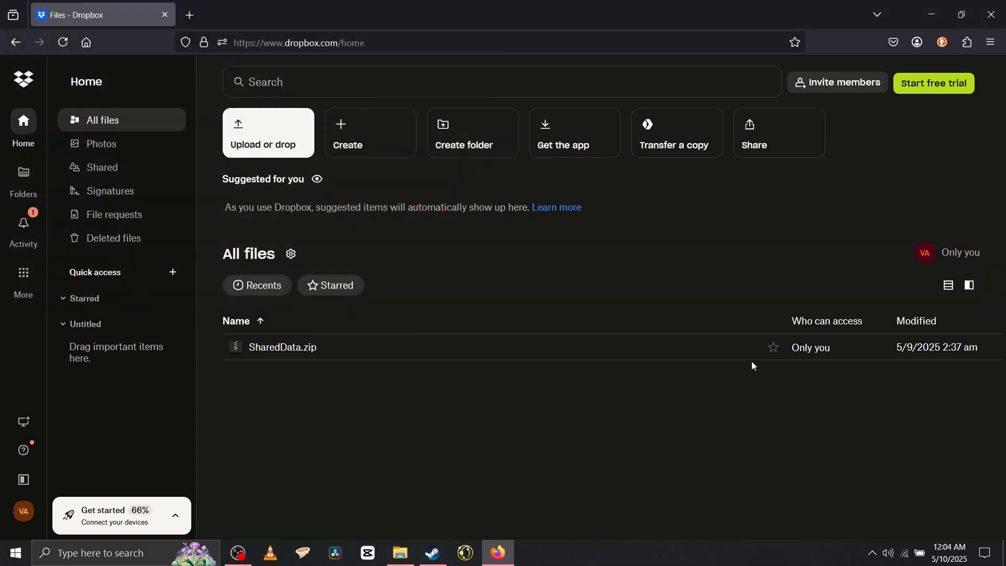
mouse_move(558, 457)
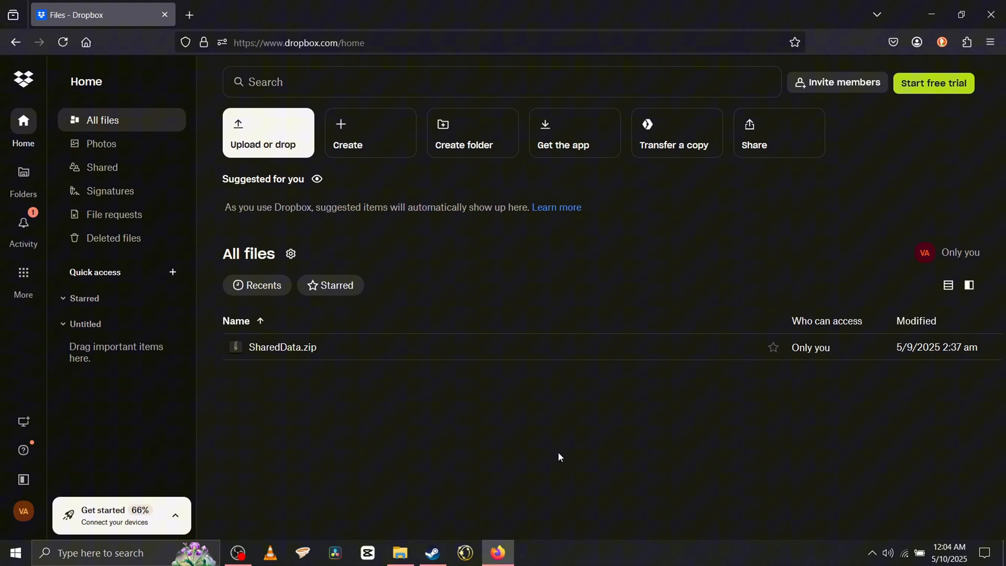
mouse_move(510, 416)
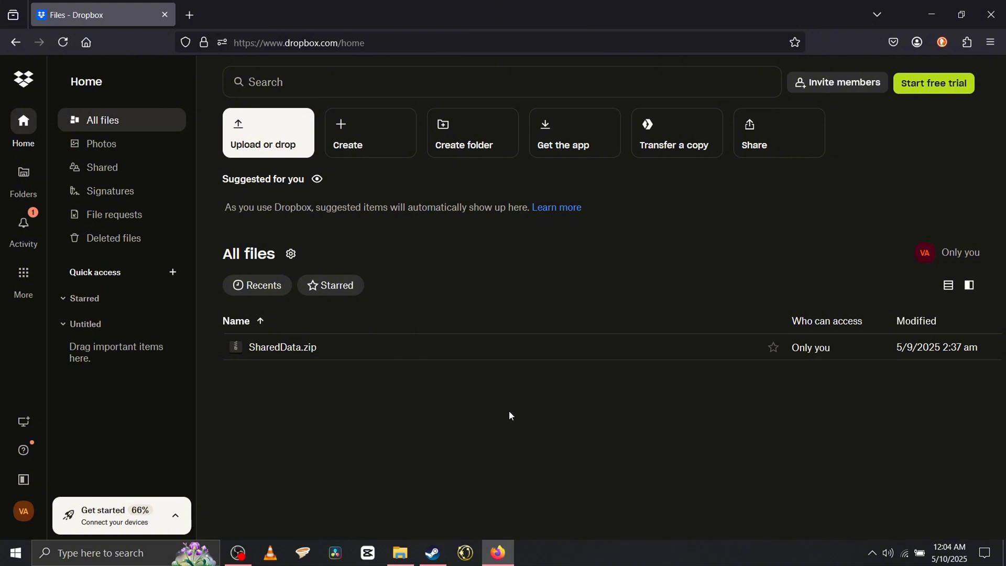
mouse_move(799, 398)
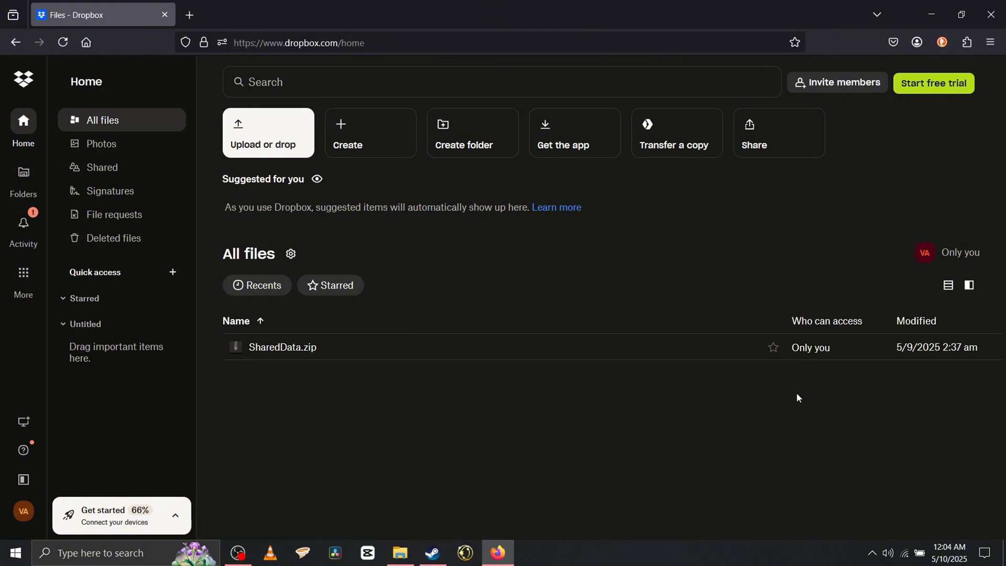
mouse_move(165, 259)
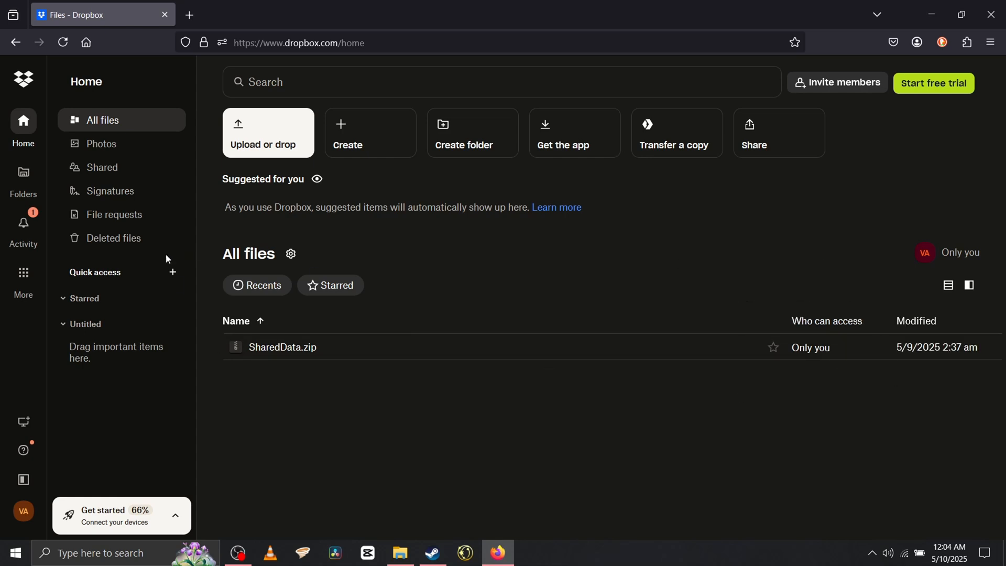
mouse_move(497, 275)
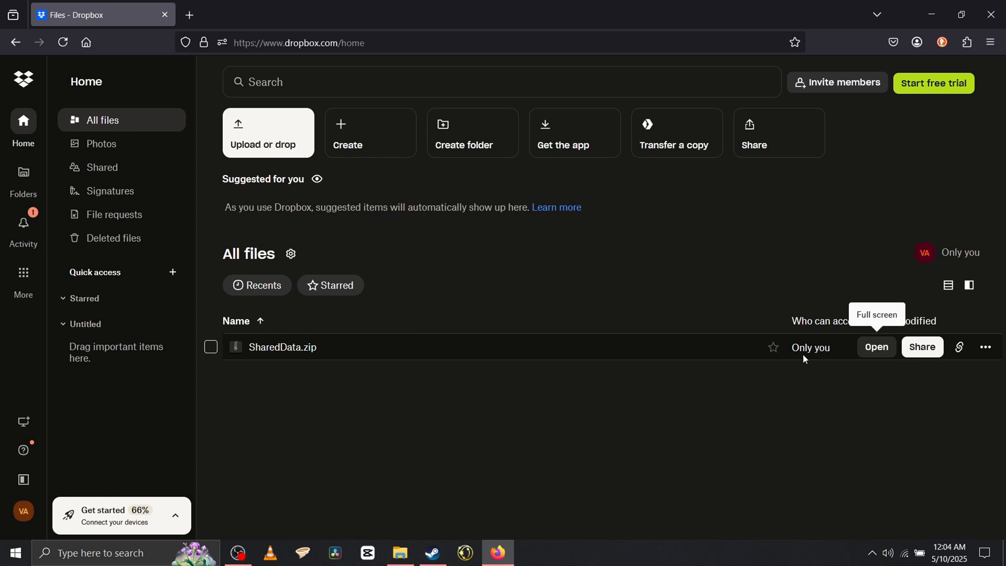
- Bring up the sharing options for the 397.97 MB SharedData.zip
click(921, 347)
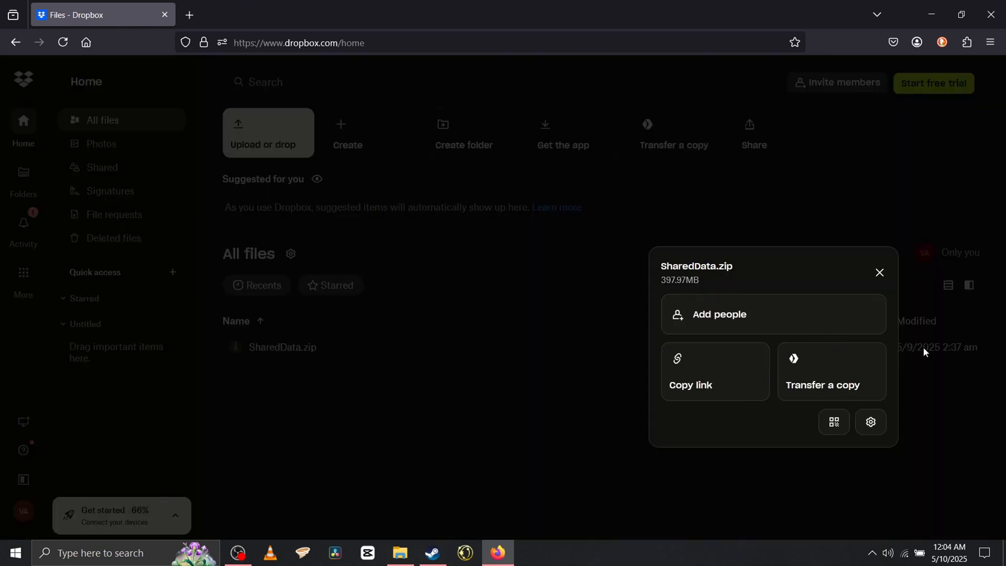
click(690, 384)
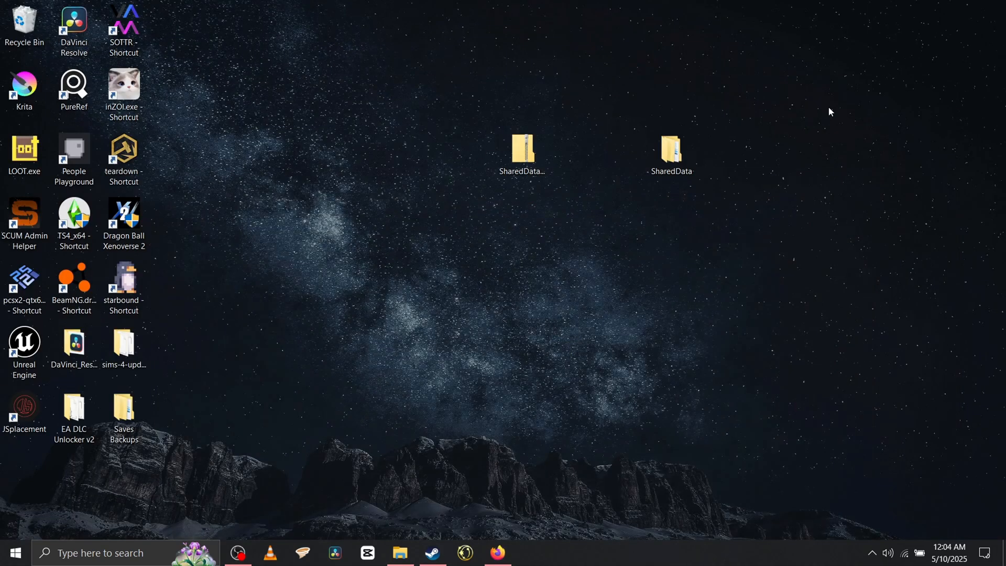
- Launch Empyrion - Galactic Survival from its Steam library page to the main menu
click(430, 552)
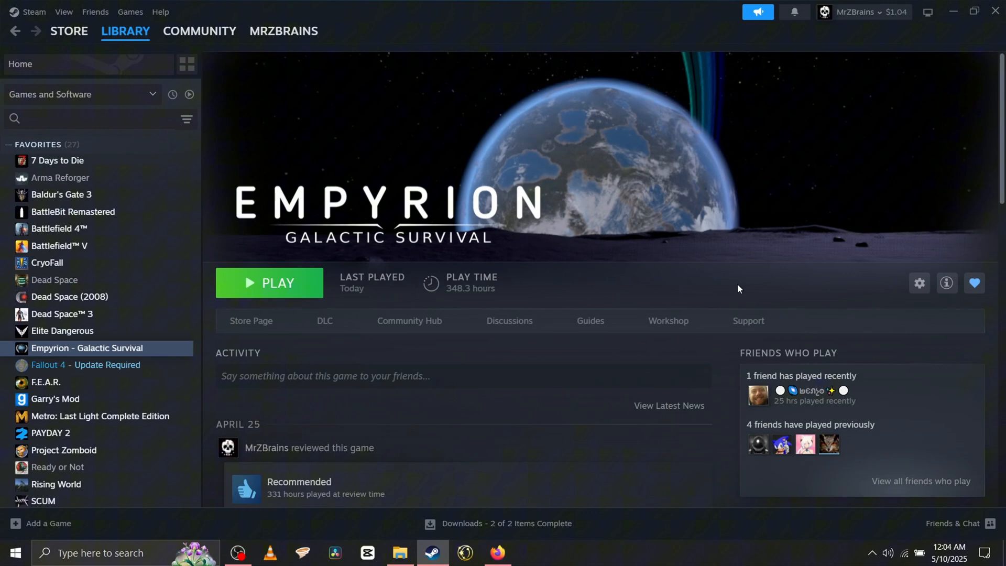
click(269, 281)
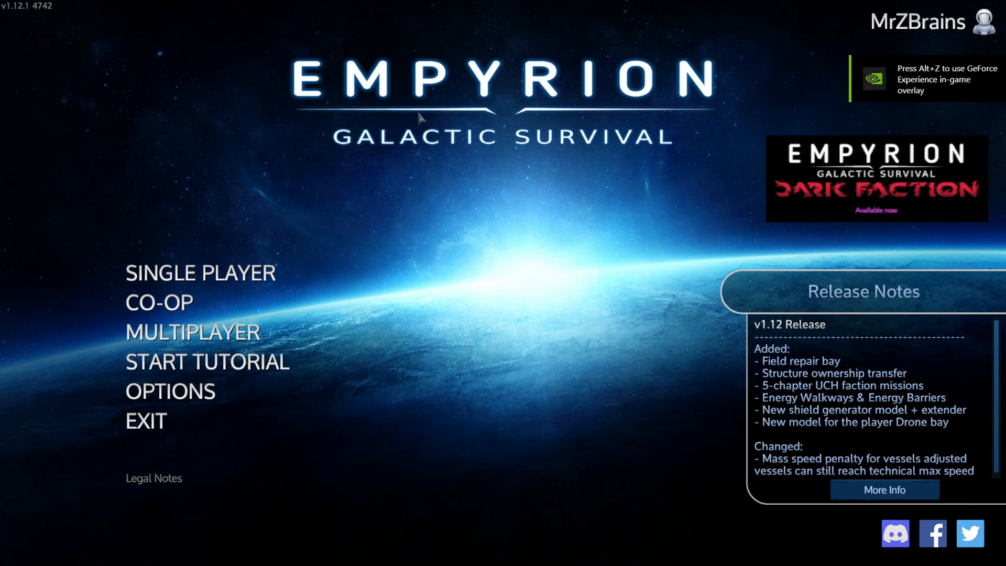
mouse_move(159, 302)
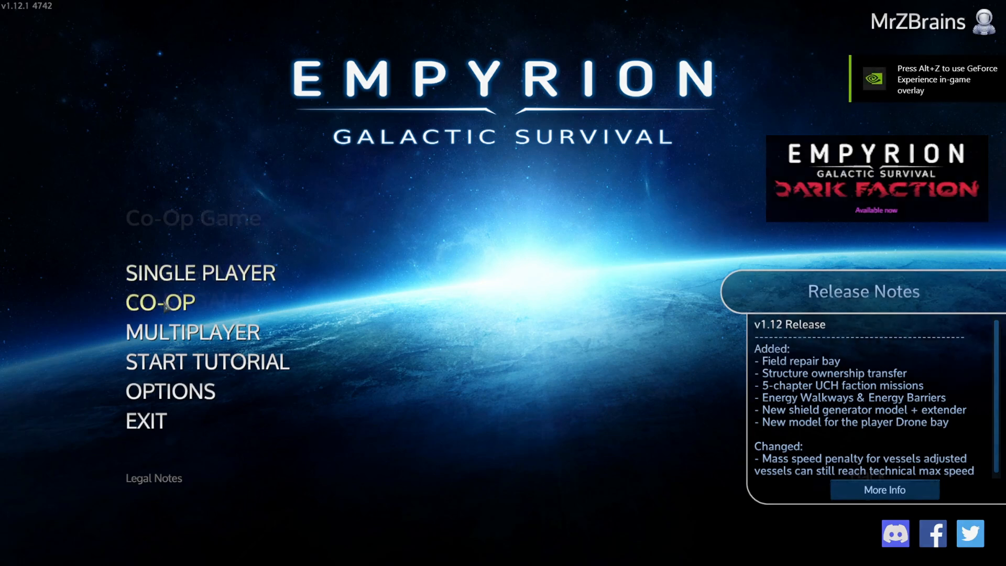
- Start a new Co-Op game and pick a mode, reaching the local coop server configuration named WORK!
click(159, 301)
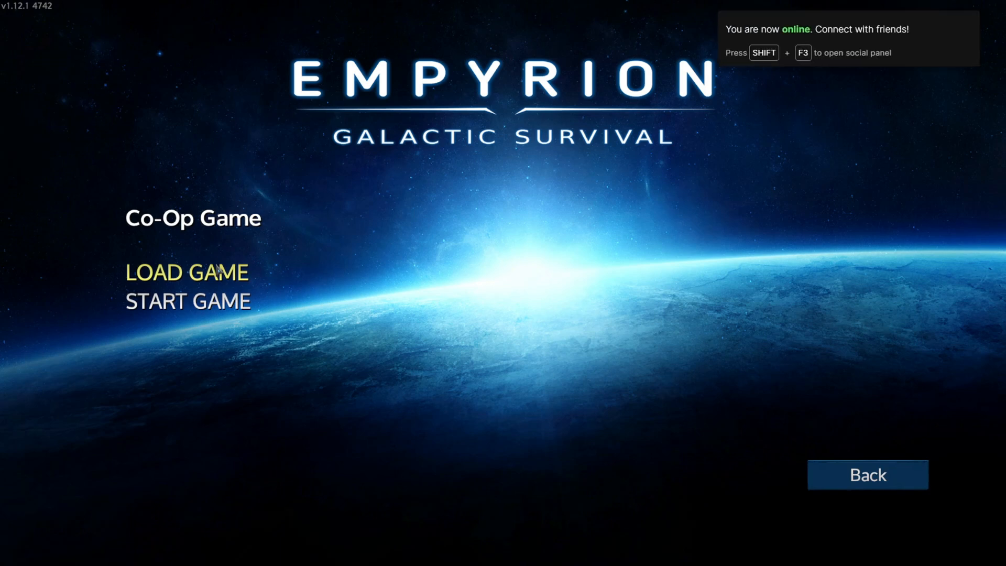
click(187, 300)
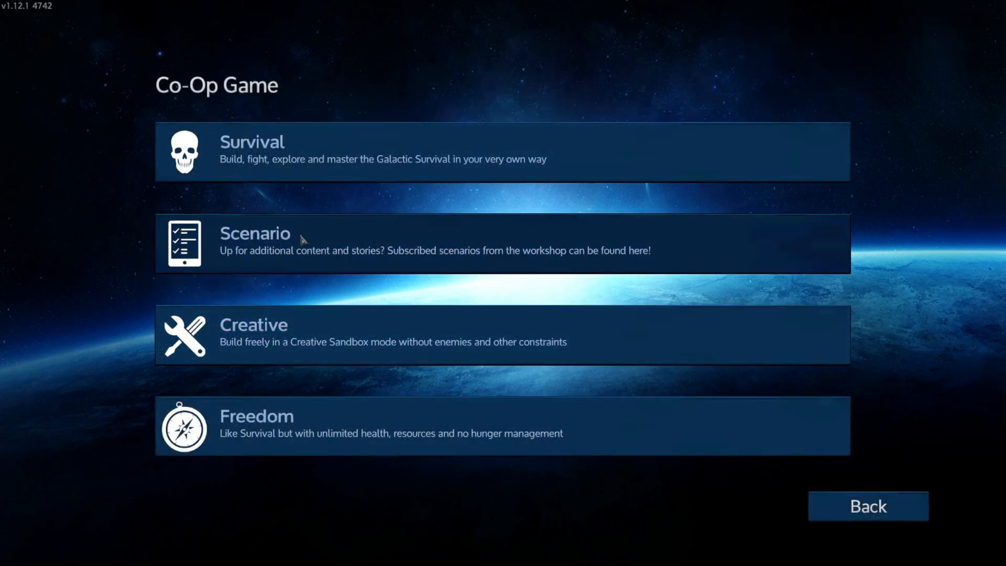
click(255, 232)
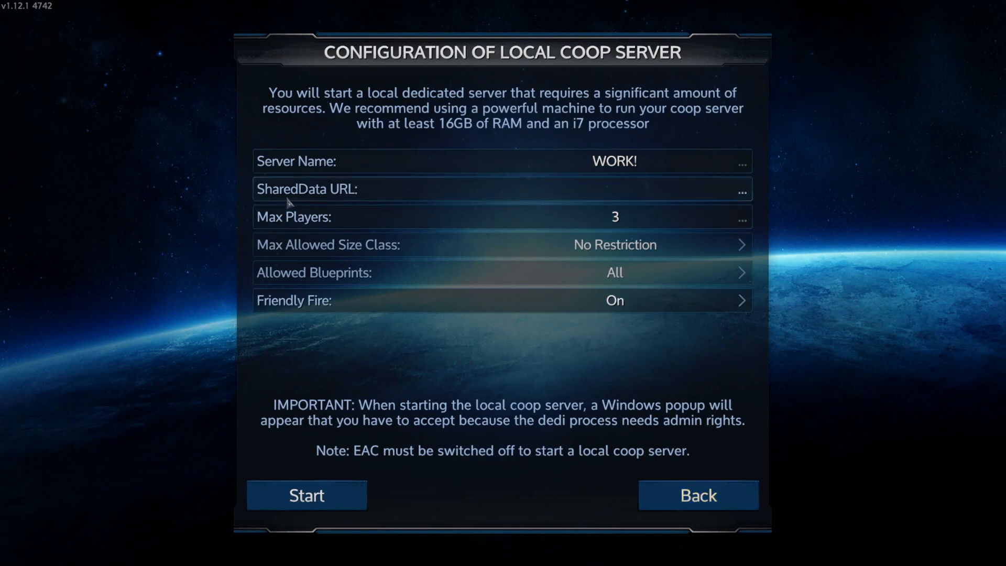
mouse_move(332, 196)
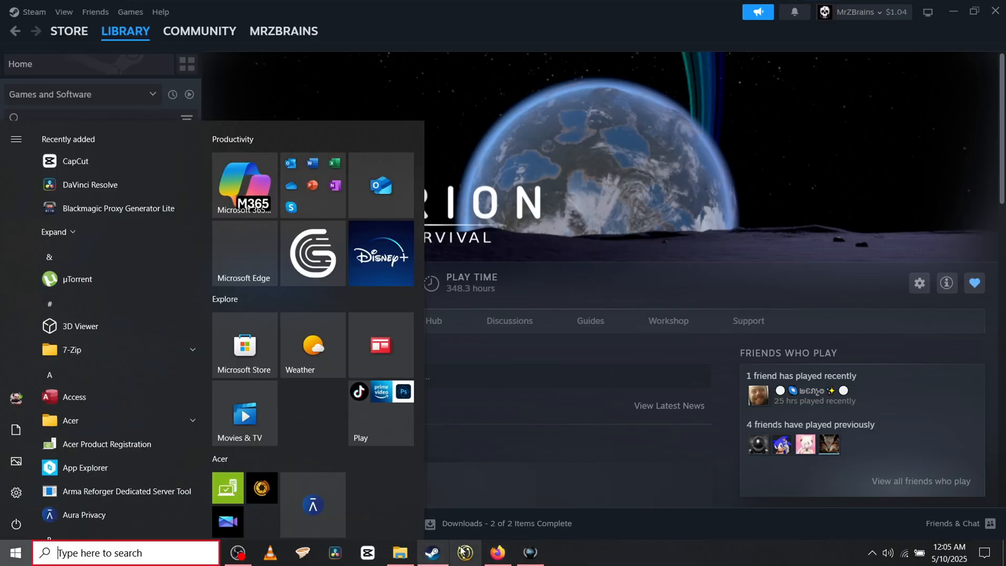
- Copy the Dropbox share link for SharedData.zip and return to the server configuration
click(496, 552)
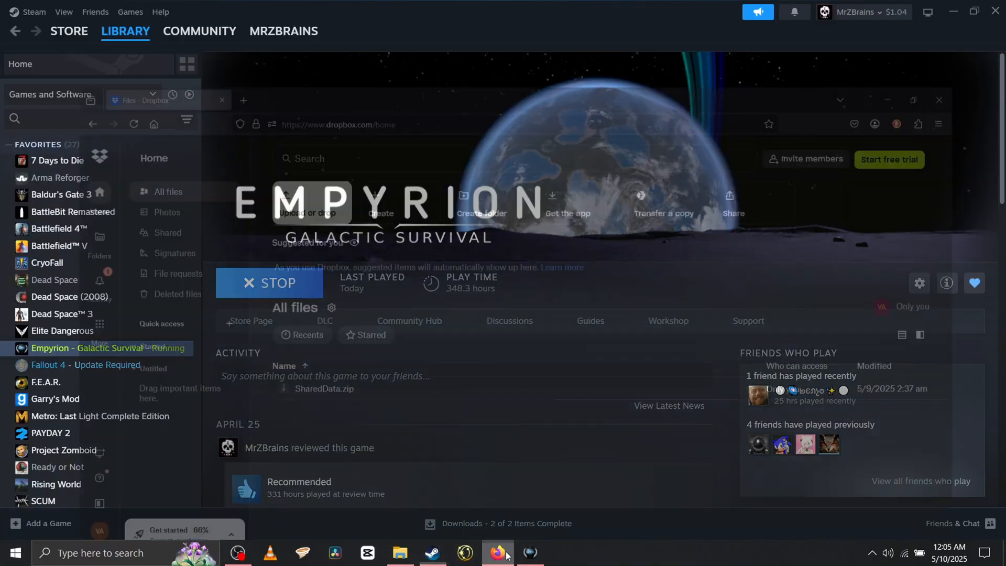
click(496, 552)
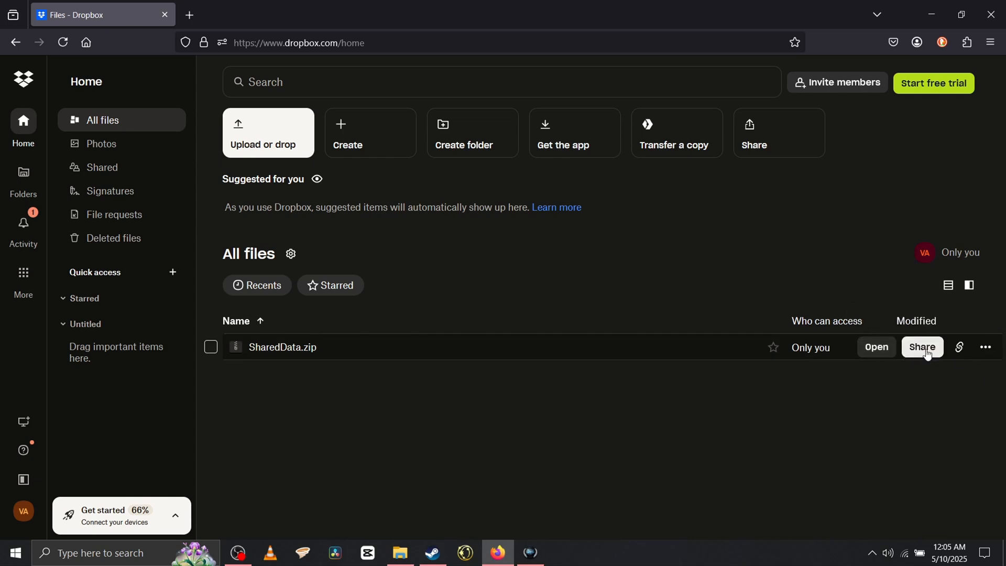
click(921, 346)
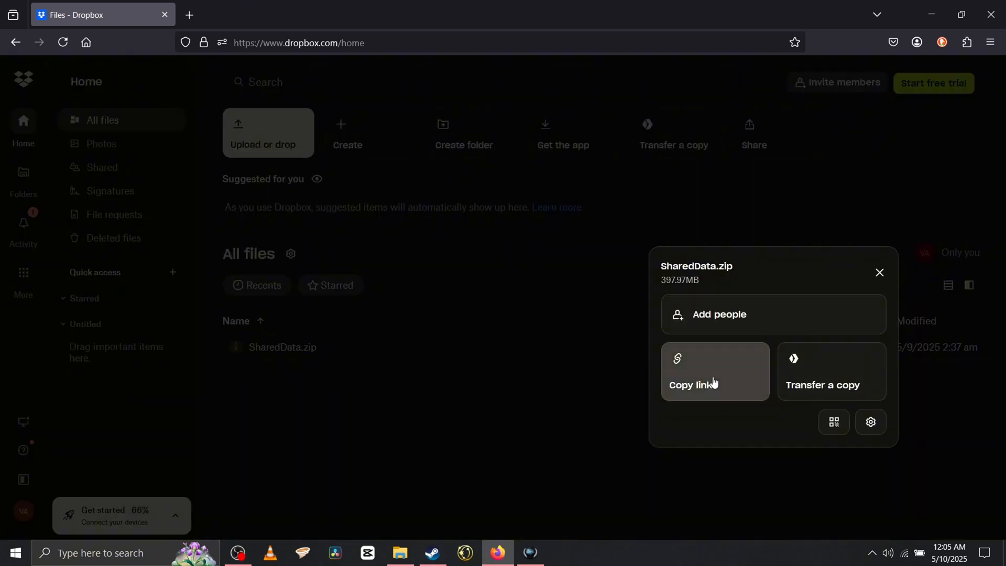
click(713, 384)
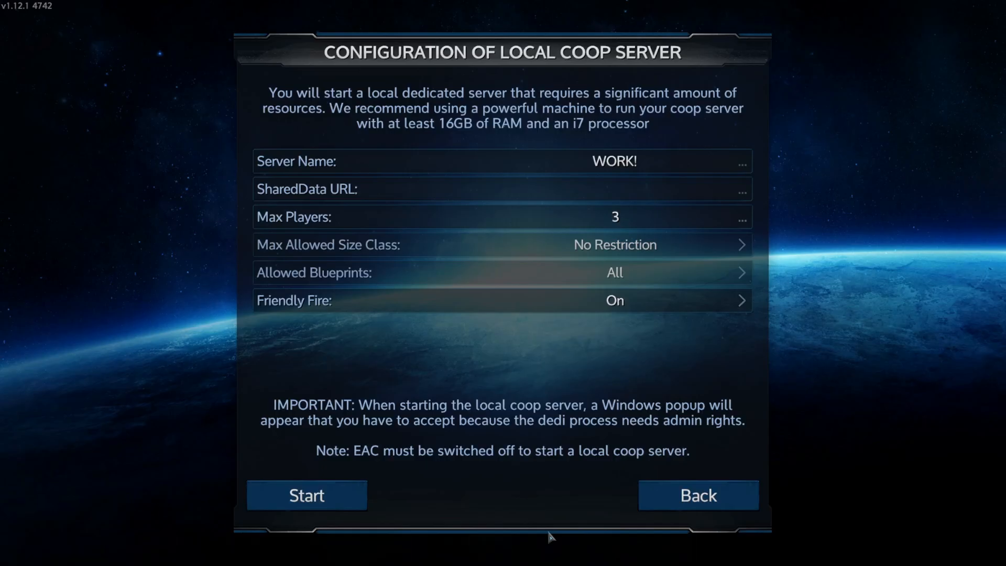
- Set the pasted Dropbox link as the server's SharedData URL
click(740, 188)
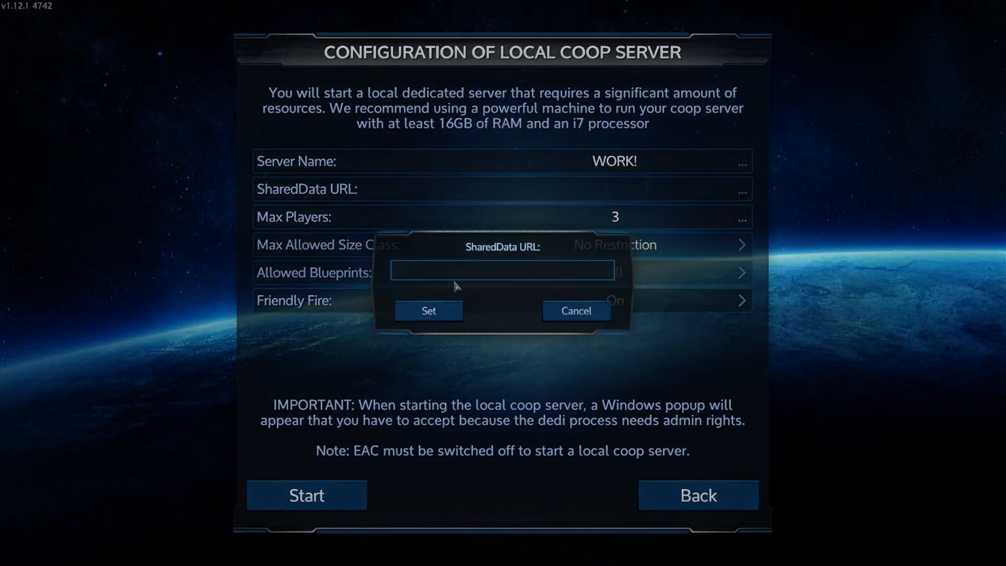
click(428, 310)
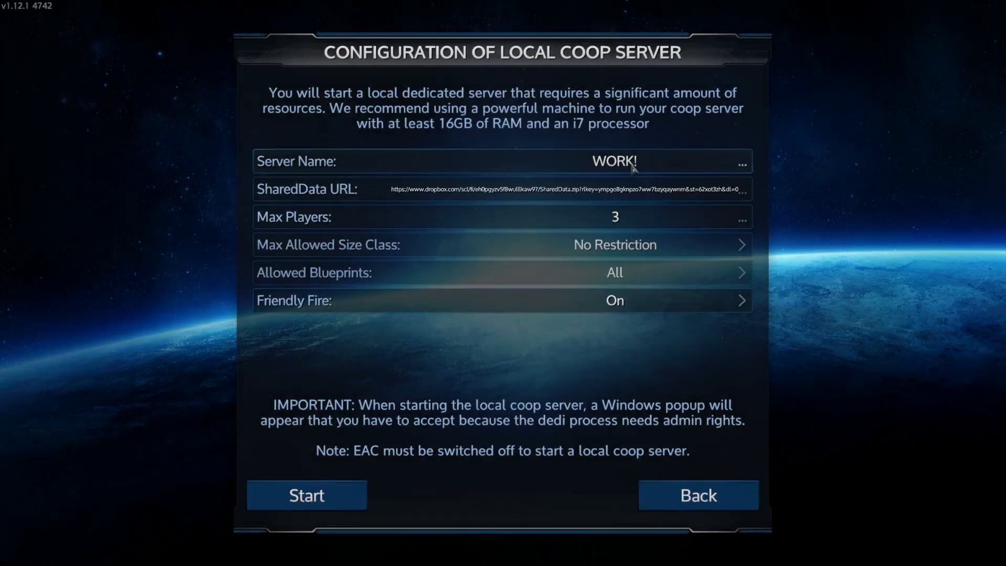
- Rename the server to '2025 coop session' and confirm it
click(741, 163)
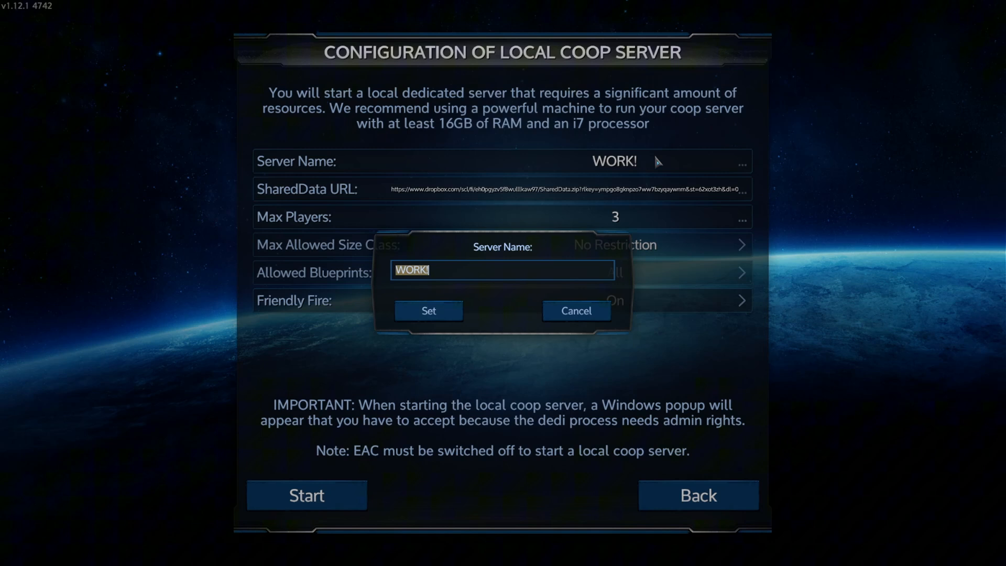
text(2025)
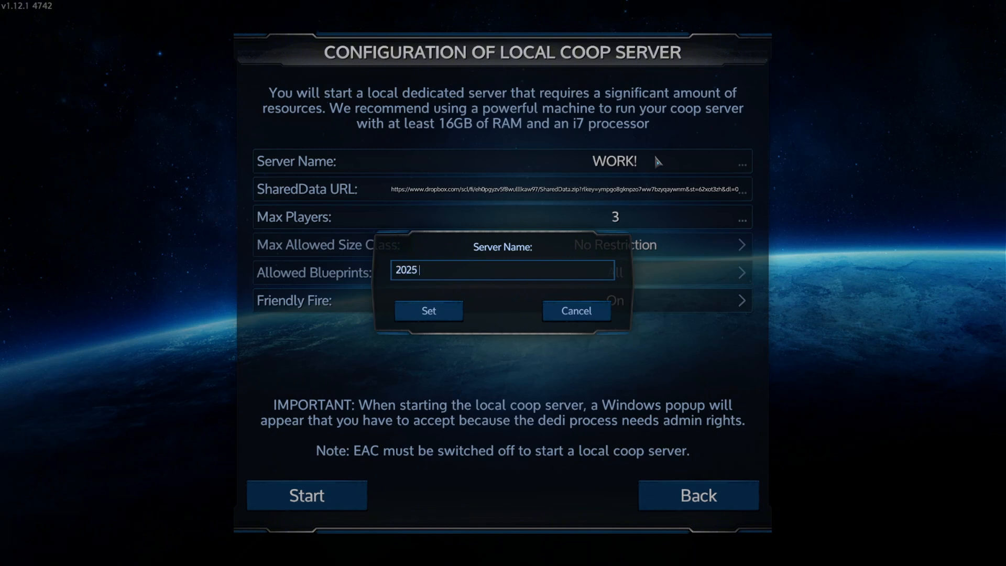
text(coop session)
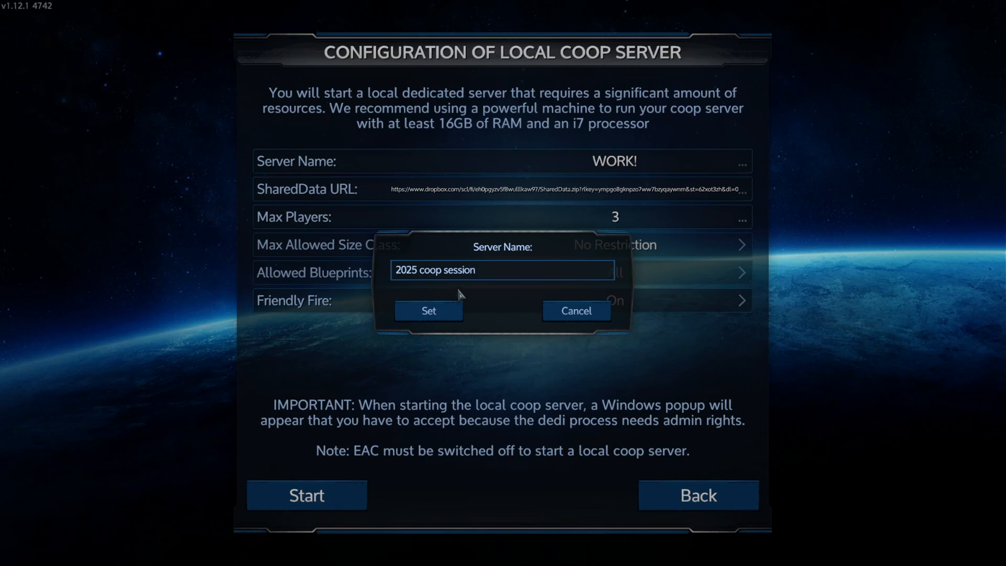
click(428, 310)
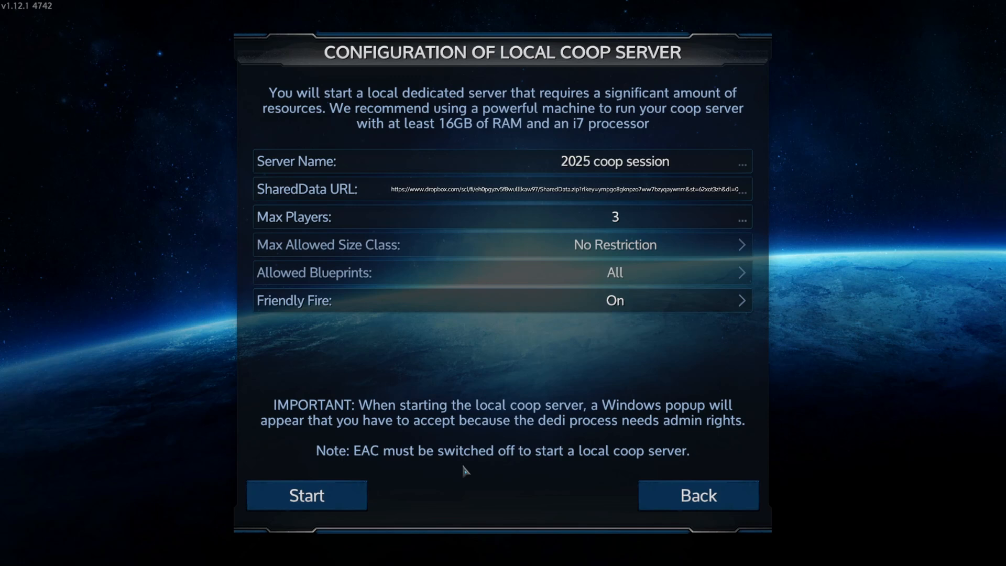
mouse_move(464, 327)
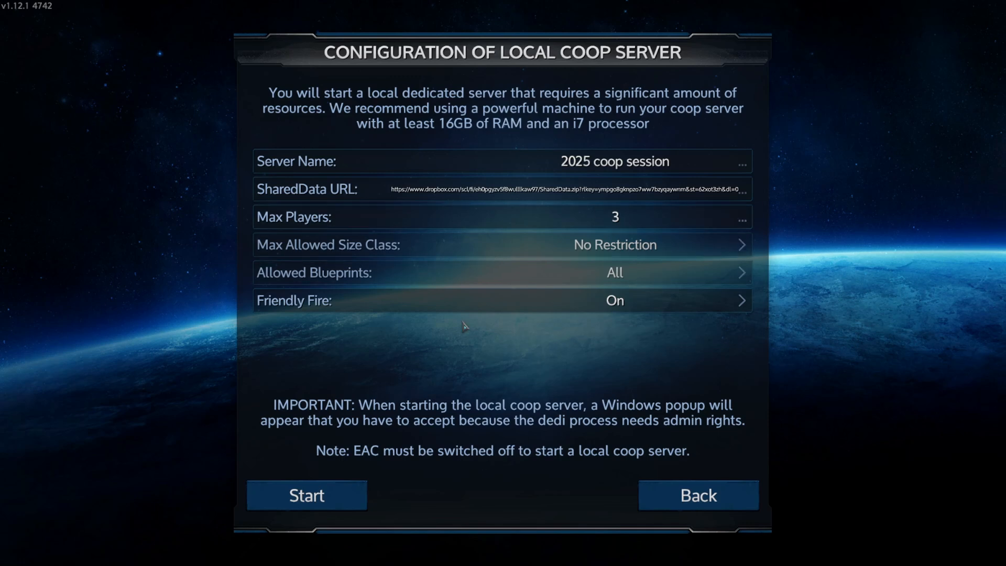
- Start the local co-op server and dismiss the EpicConnect 'No join code' error
click(305, 494)
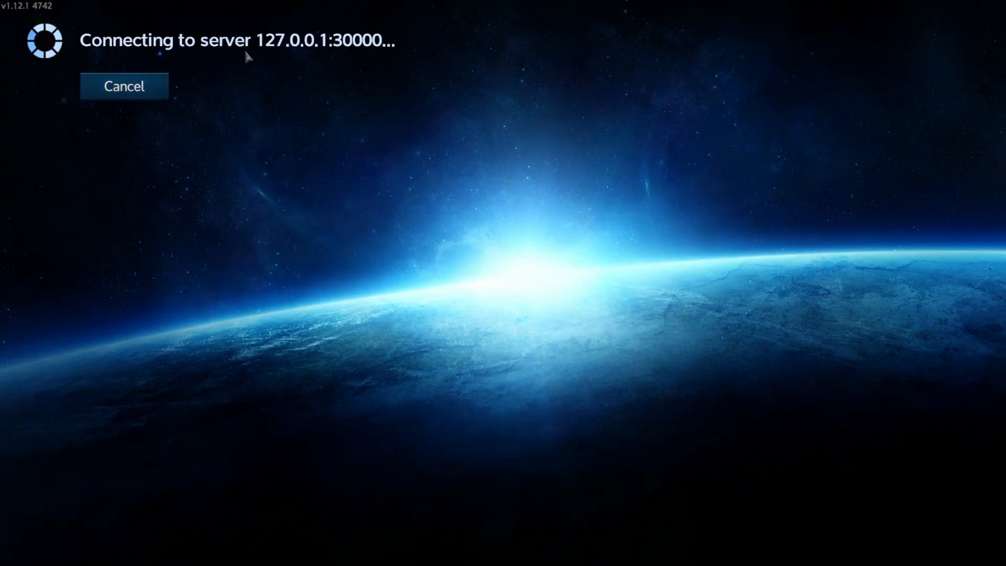
mouse_move(287, 205)
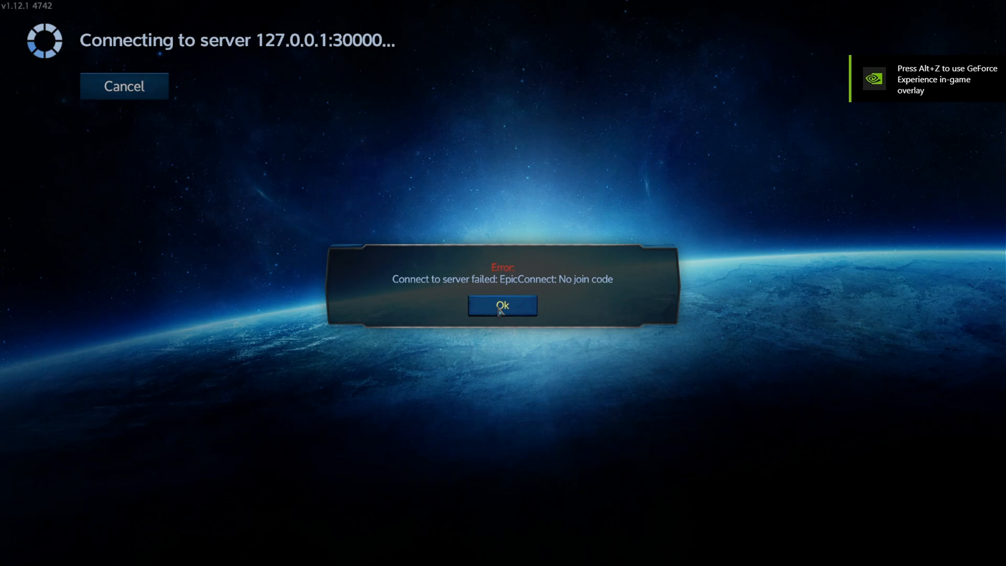
click(501, 305)
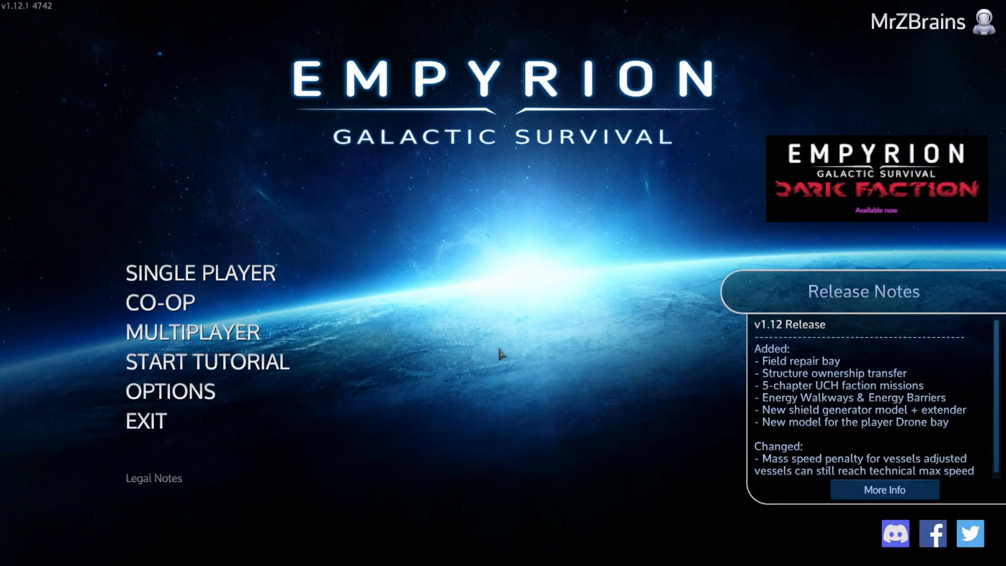
- Back out of the online server list and start a new Survival co-op game
click(192, 332)
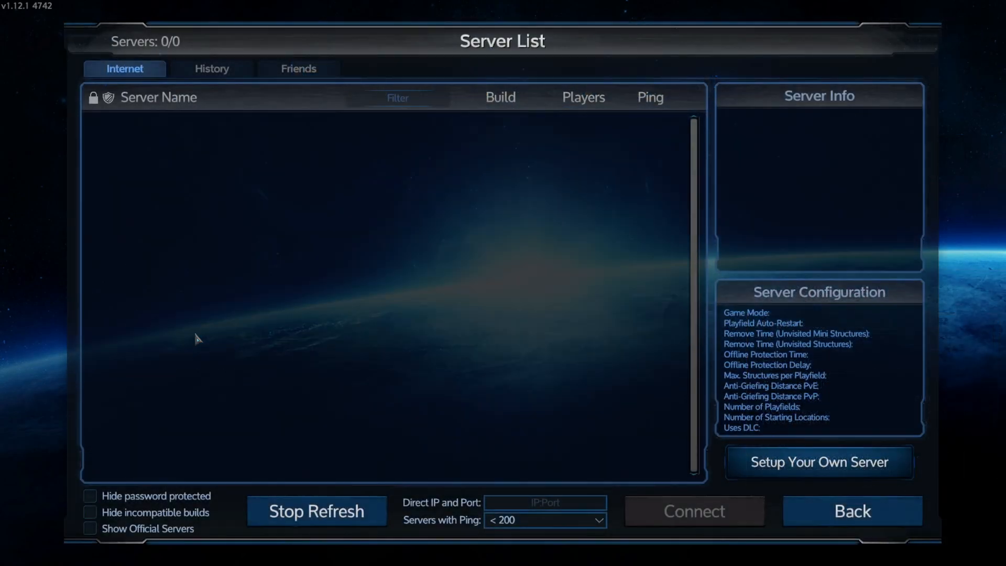
click(852, 510)
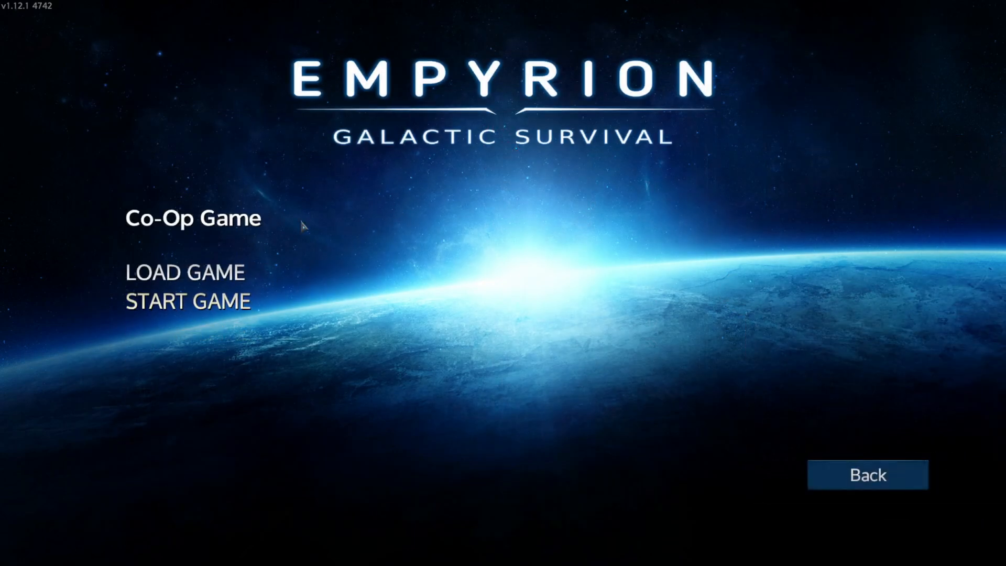
click(192, 218)
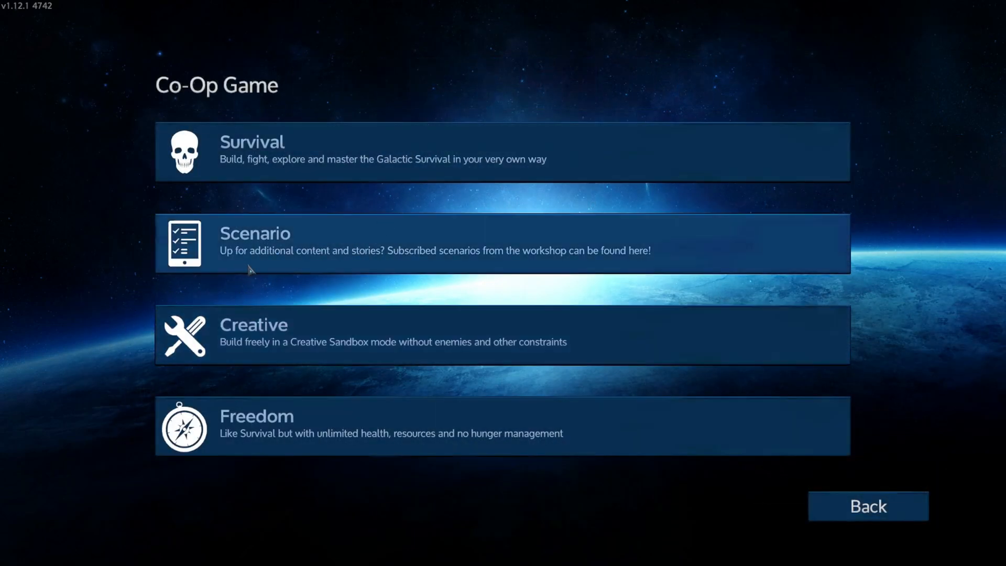
click(502, 244)
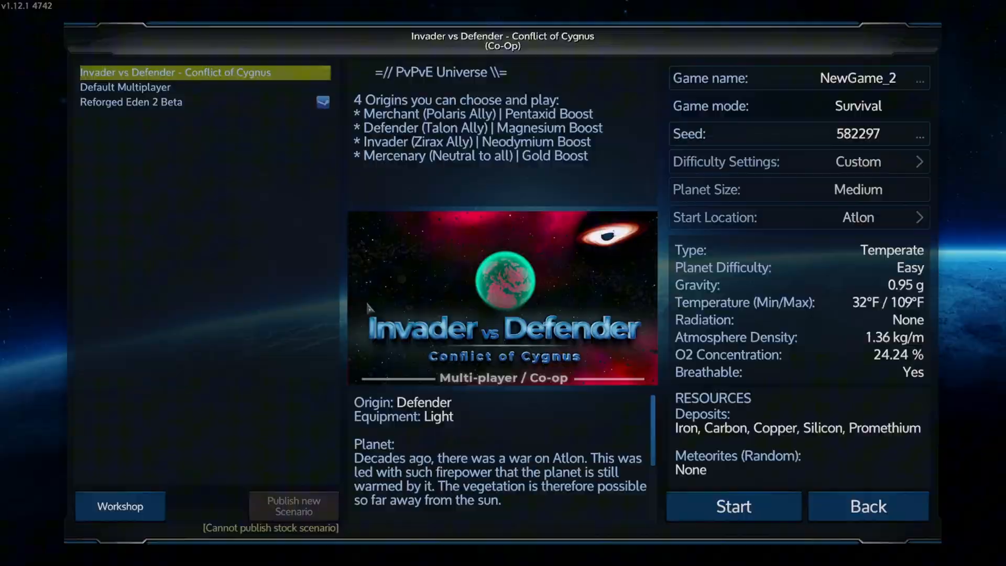
- Pick the Invader vs Defender scenario and start it, reopening the saved server configuration
click(732, 506)
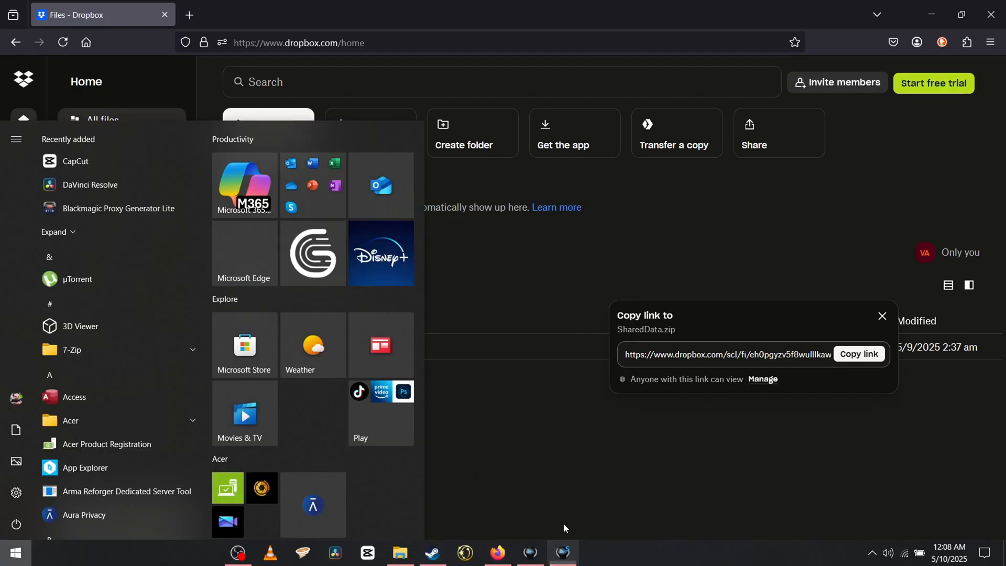
click(562, 552)
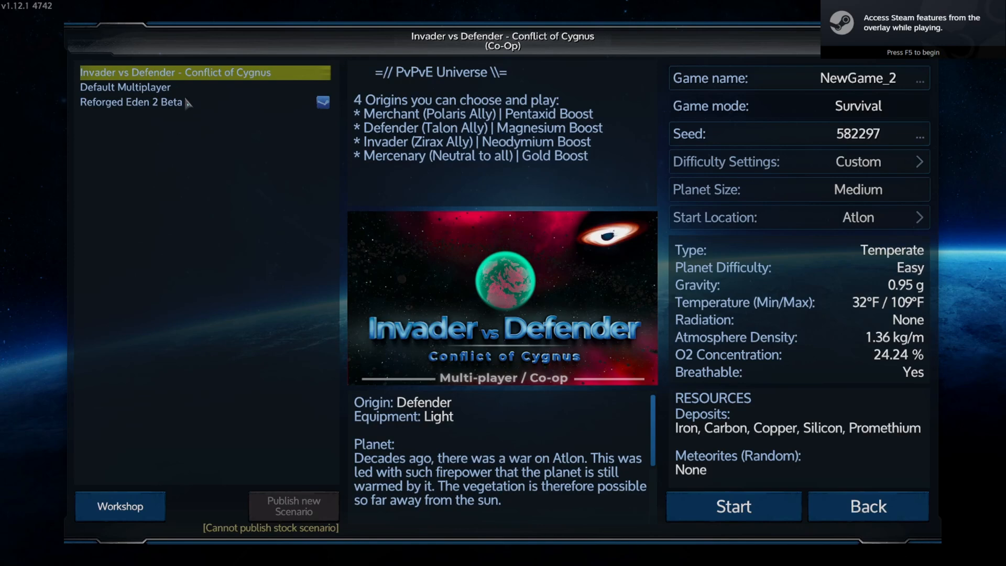
click(131, 102)
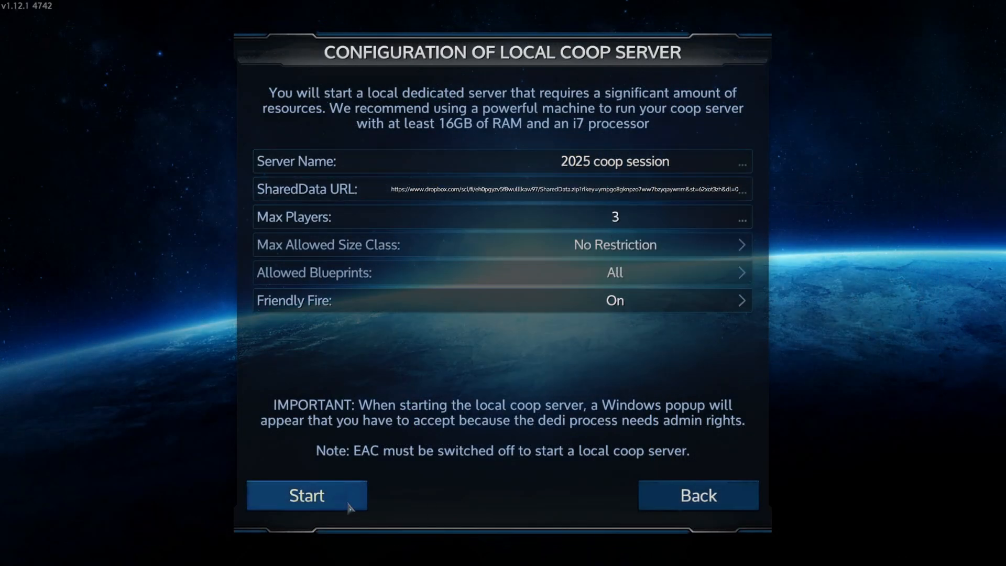
- Start the local co-op server and load into the grassy planet world
click(307, 494)
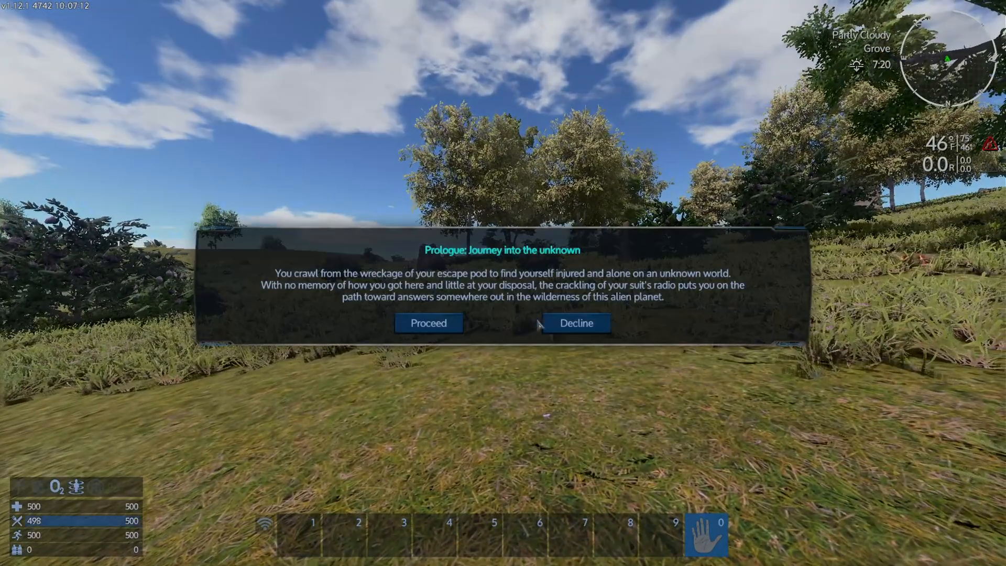
- Dismiss the Prologue prompt, equip the Survival Multitool (2), then return to the Combat Knife (1)
click(427, 322)
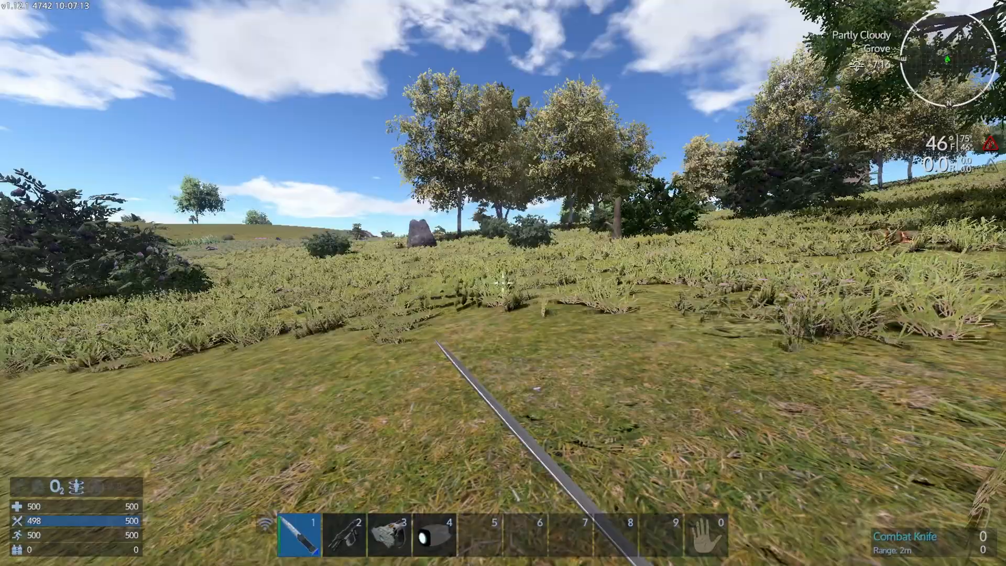
key(2)
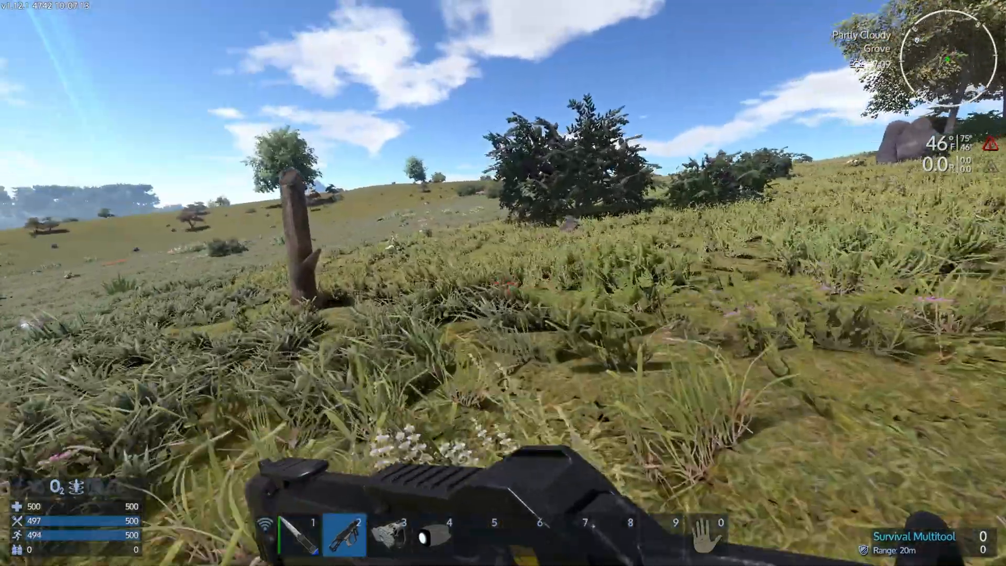
key(1)
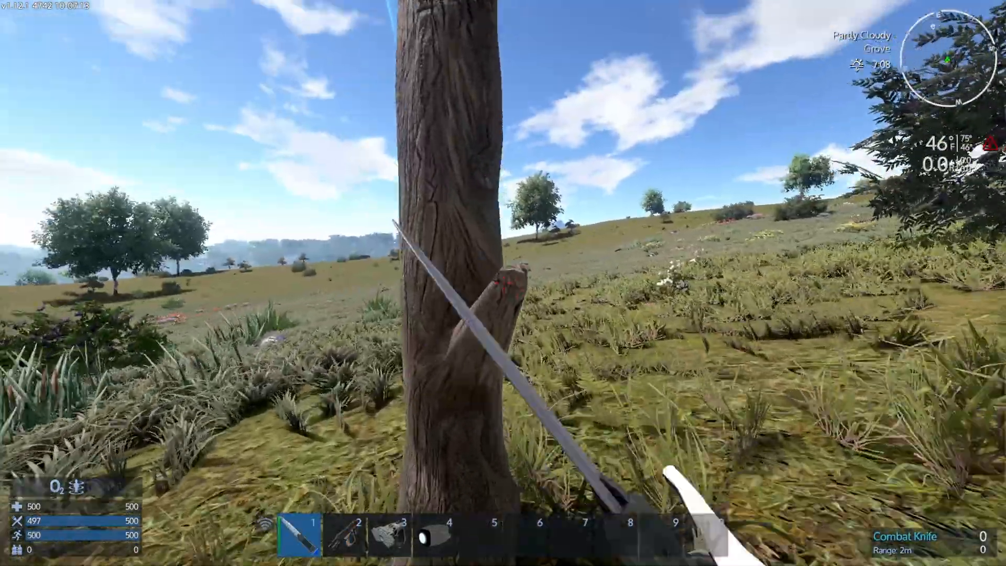